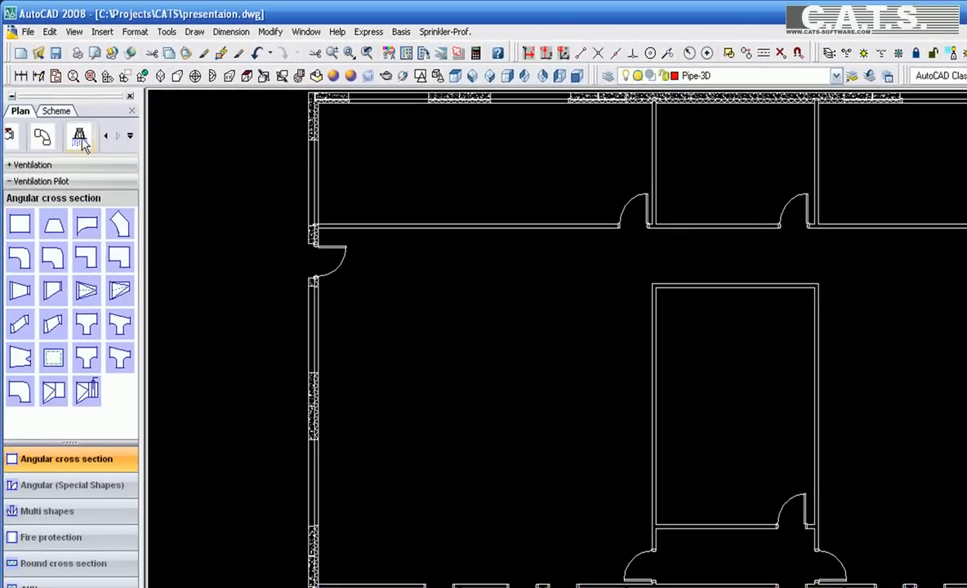
- Switch to Sprinkler Pilot and confirm project data: inexhaustible water supply, High Hazard HHP1
{"action": "left_click", "coordinate": [80, 136]}
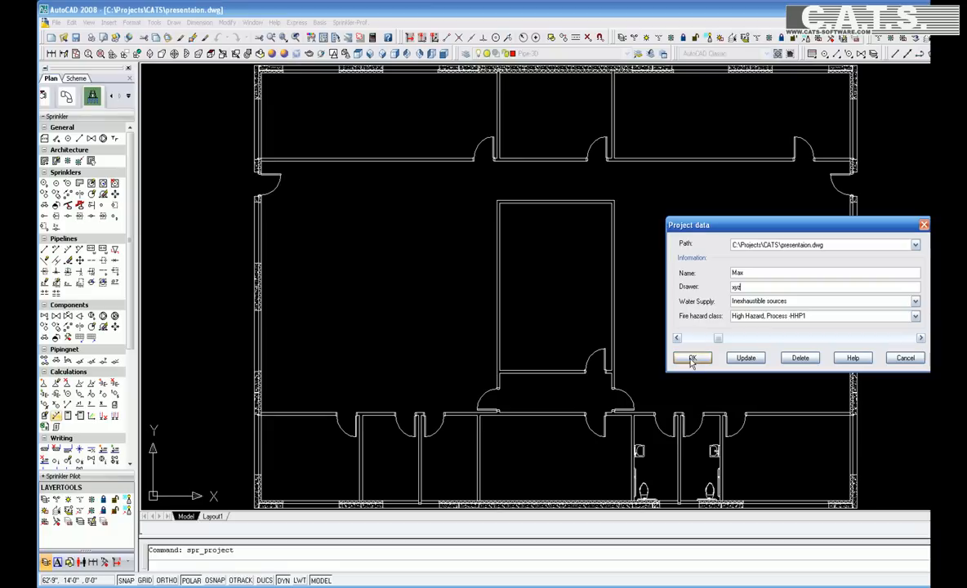
{"action": "left_click", "coordinate": [691, 358]}
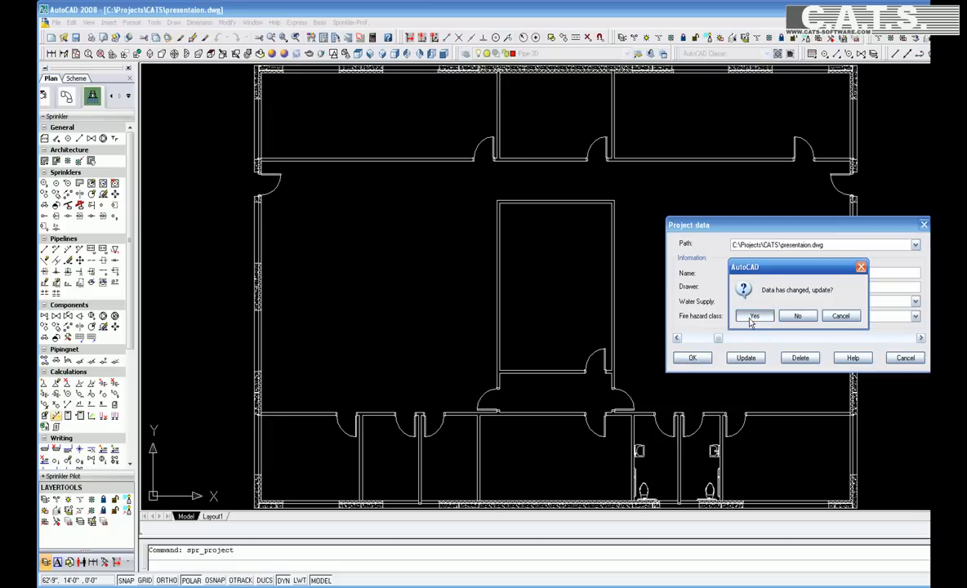
{"action": "left_click", "coordinate": [753, 316]}
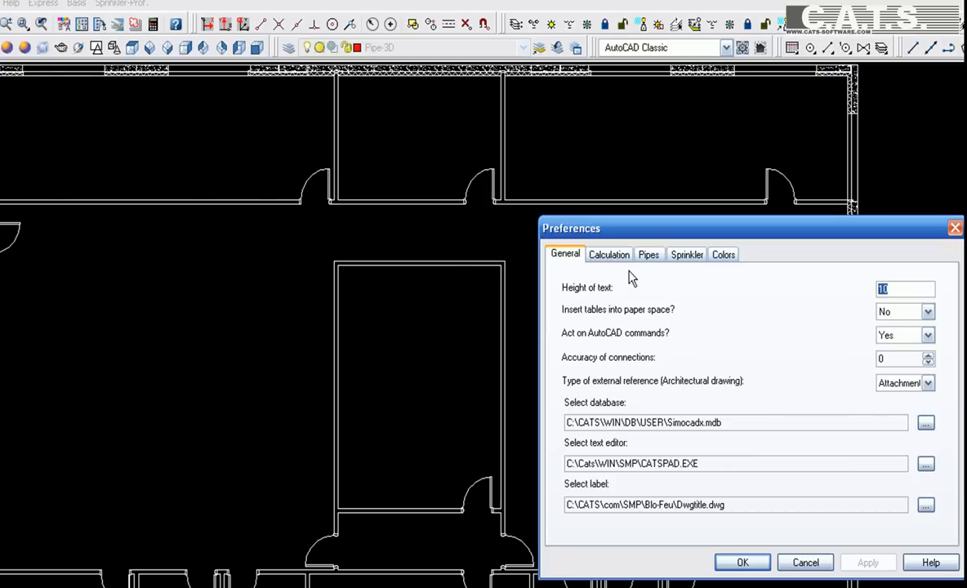
- Review calculation and sprinkler preferences, trying Darcy-Weisbach but keeping Hazen-Williams, then close
{"action": "left_click", "coordinate": [608, 254]}
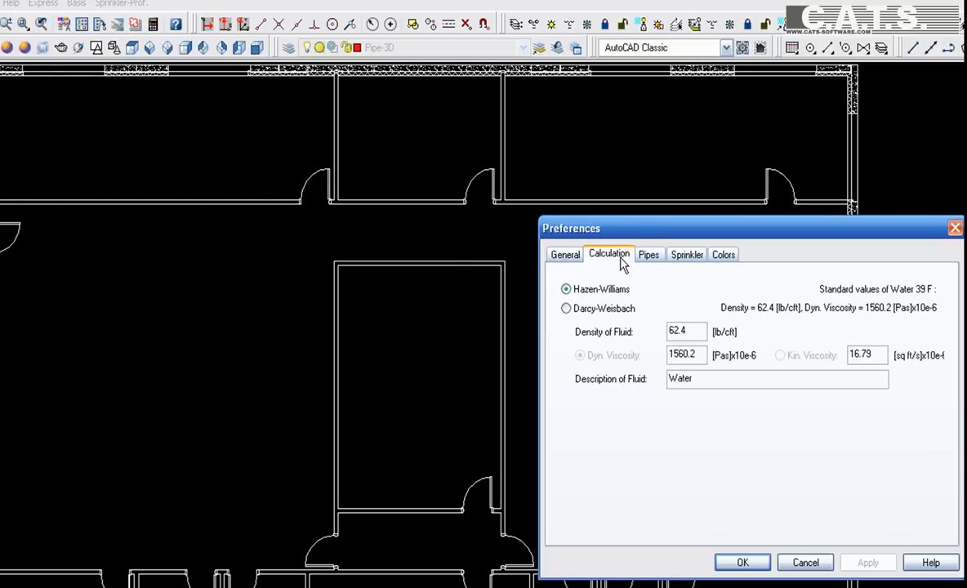
{"action": "left_click", "coordinate": [566, 308]}
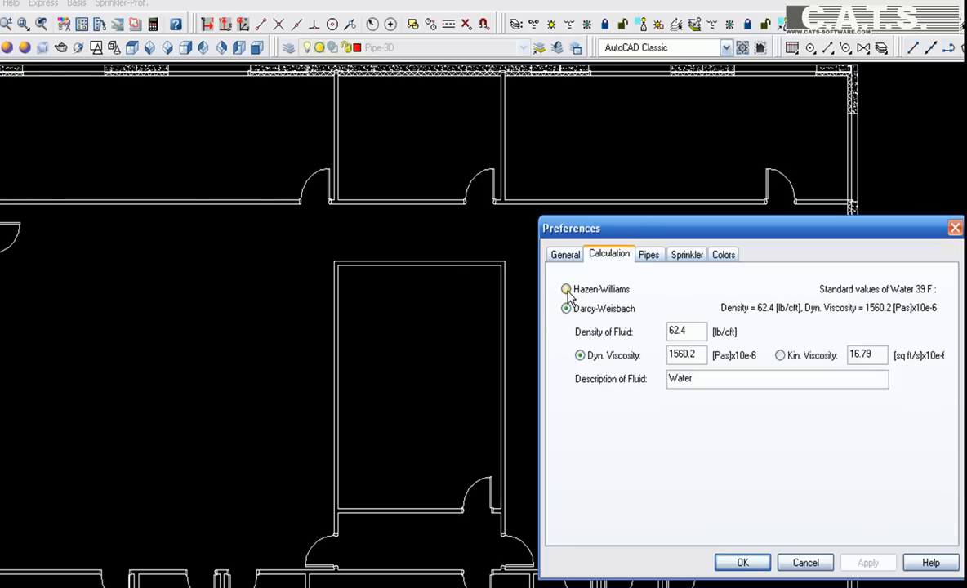
{"action": "left_click", "coordinate": [567, 289]}
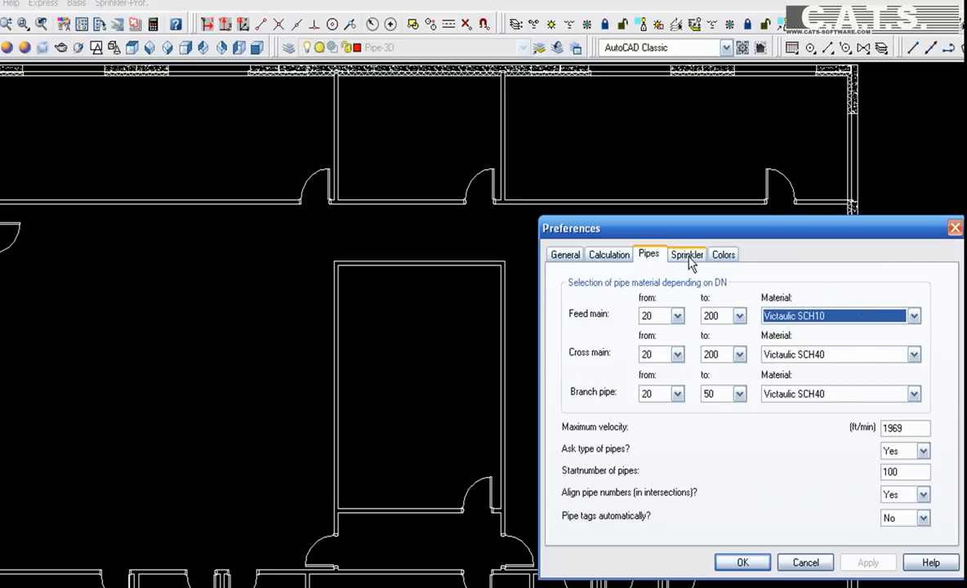
{"action": "left_click", "coordinate": [686, 254]}
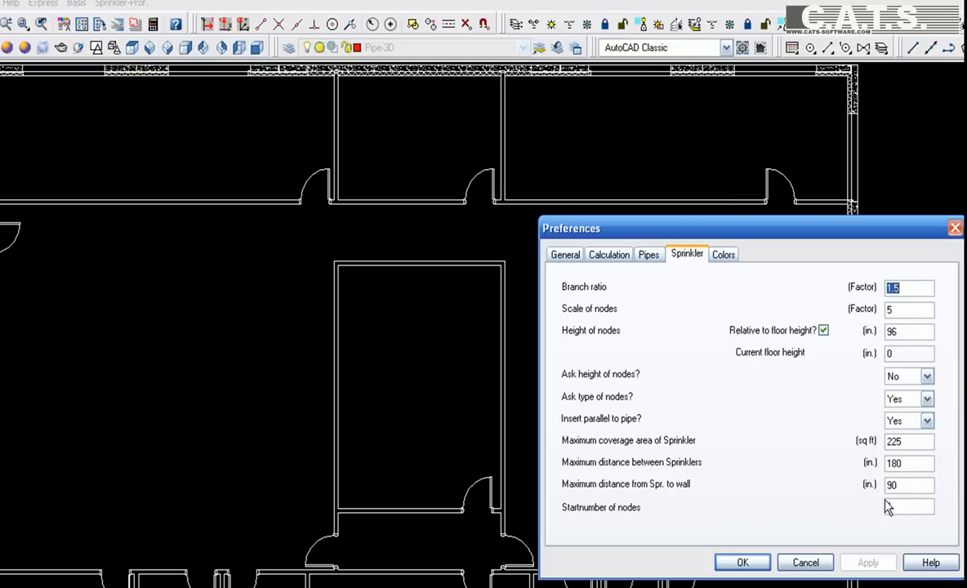
{"action": "left_click", "coordinate": [741, 562]}
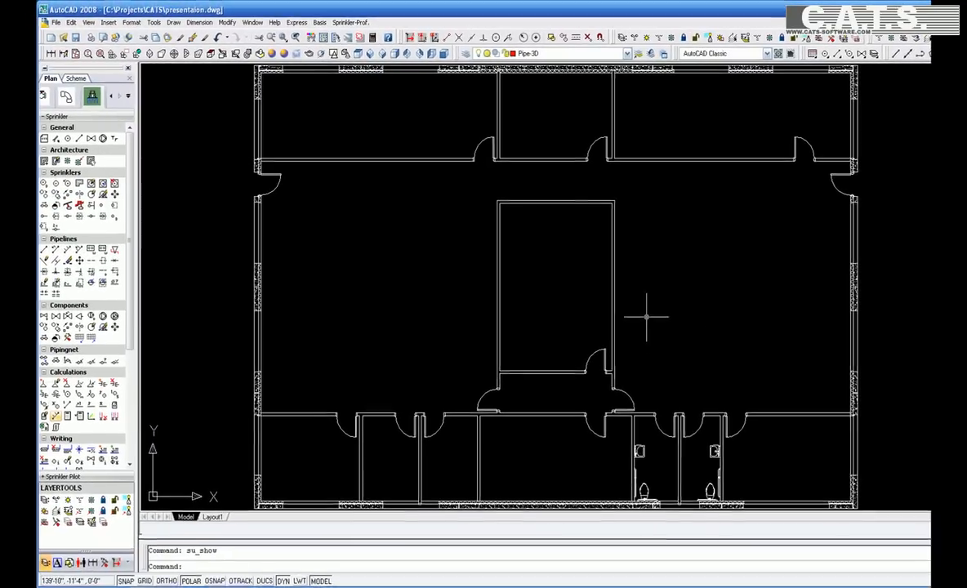
{"action": "mouse_move", "coordinate": [68, 192]}
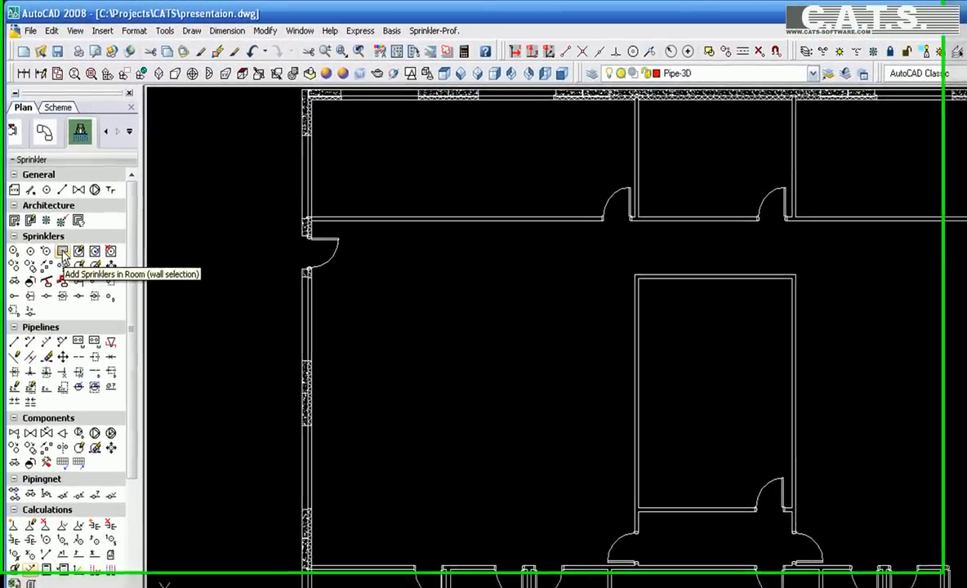
- Auto-place a 3-by-3 sprinkler grid in the large room and two sprinklers in the small room
{"action": "left_click", "coordinate": [63, 252]}
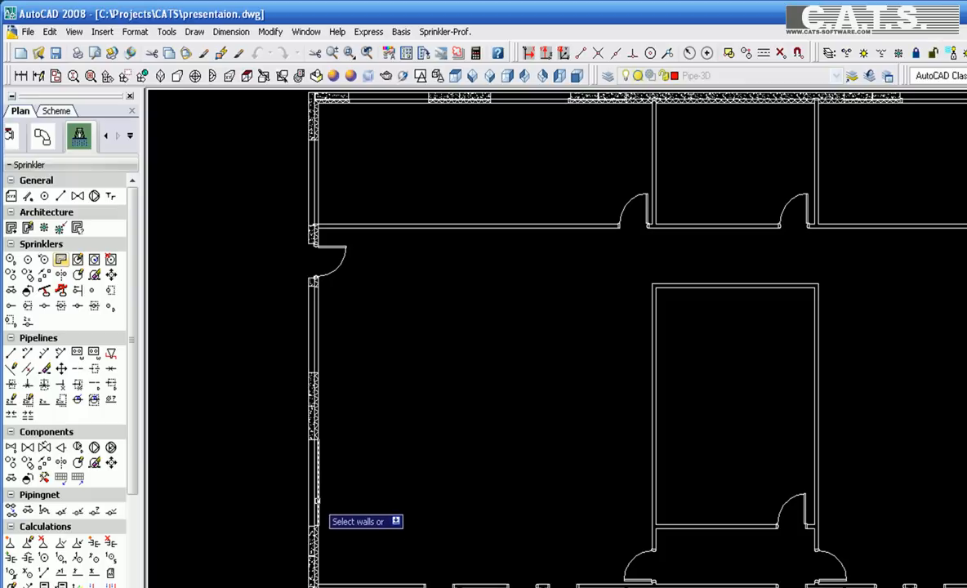
{"action": "left_click", "coordinate": [470, 228]}
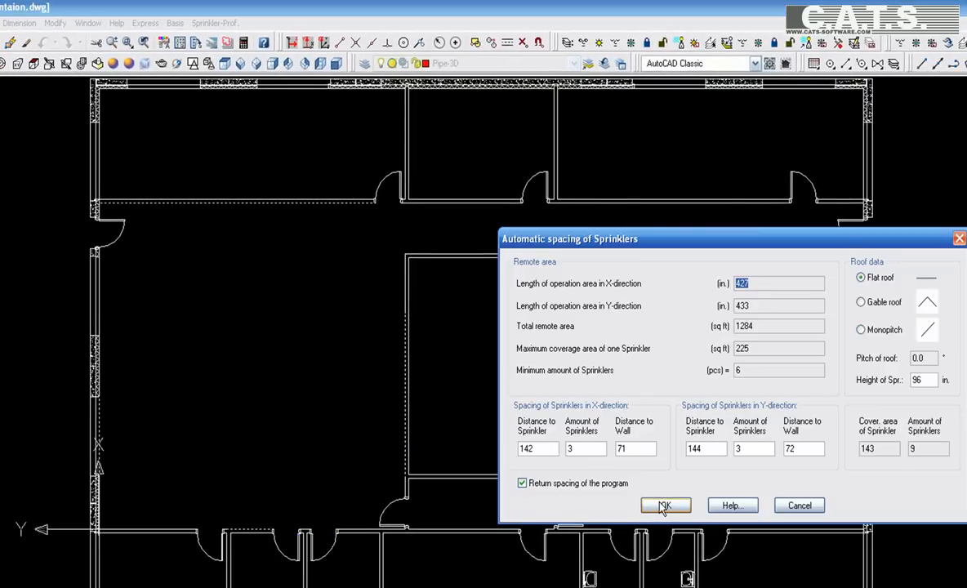
{"action": "left_click", "coordinate": [665, 505]}
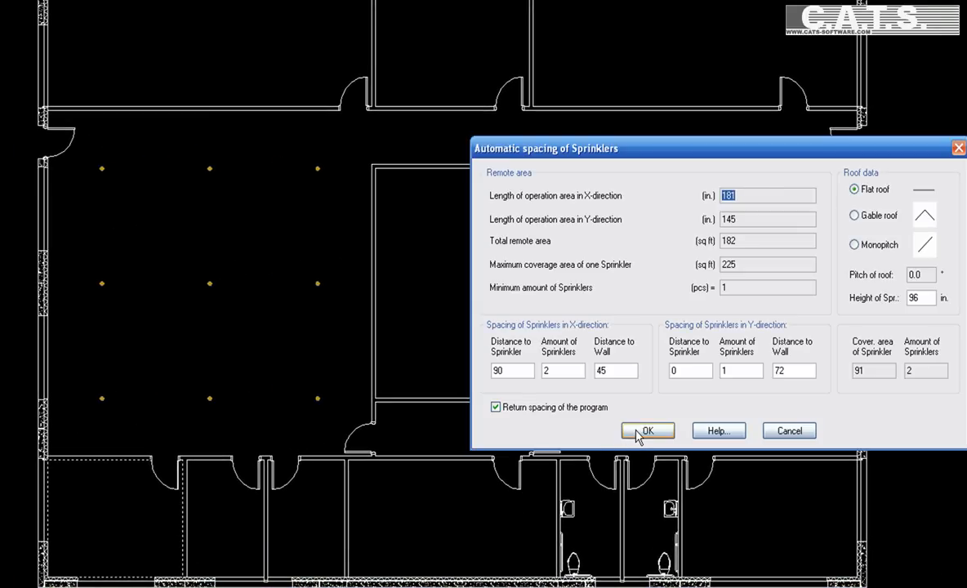
{"action": "left_click", "coordinate": [646, 430]}
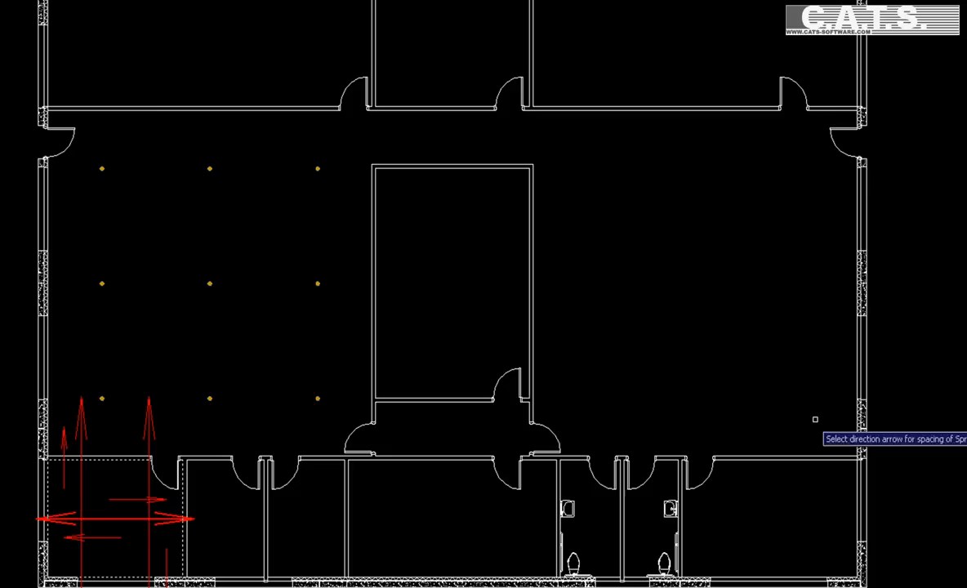
{"action": "mouse_move", "coordinate": [118, 498]}
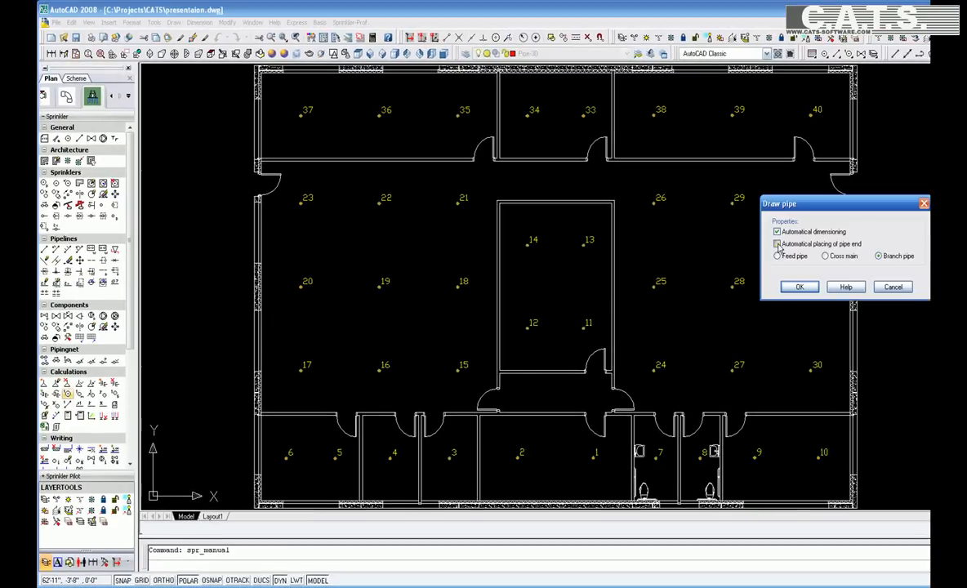
- Draw the feed pipe up the plan centre to the top wall with automatic pipe-end placement
{"action": "left_click", "coordinate": [777, 243]}
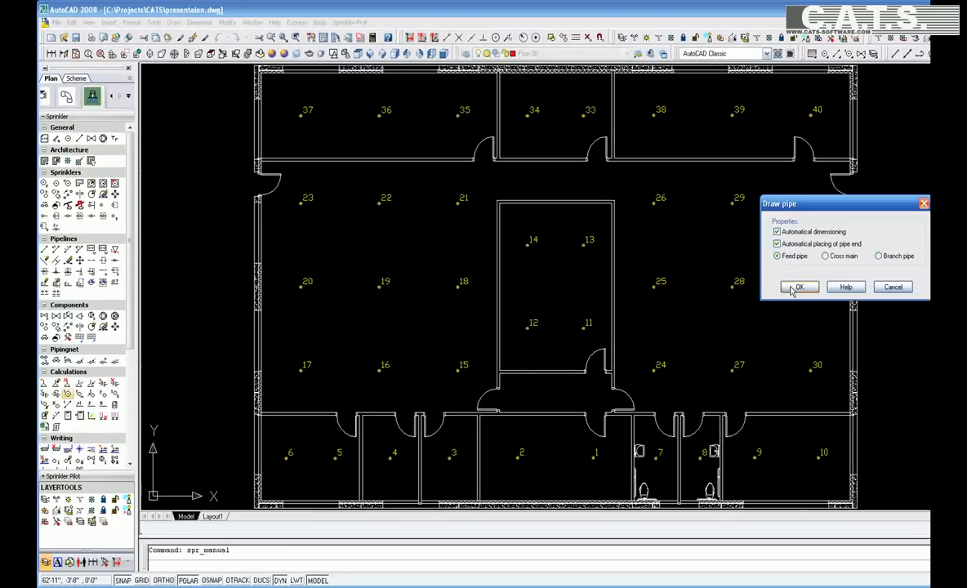
{"action": "left_click", "coordinate": [798, 287]}
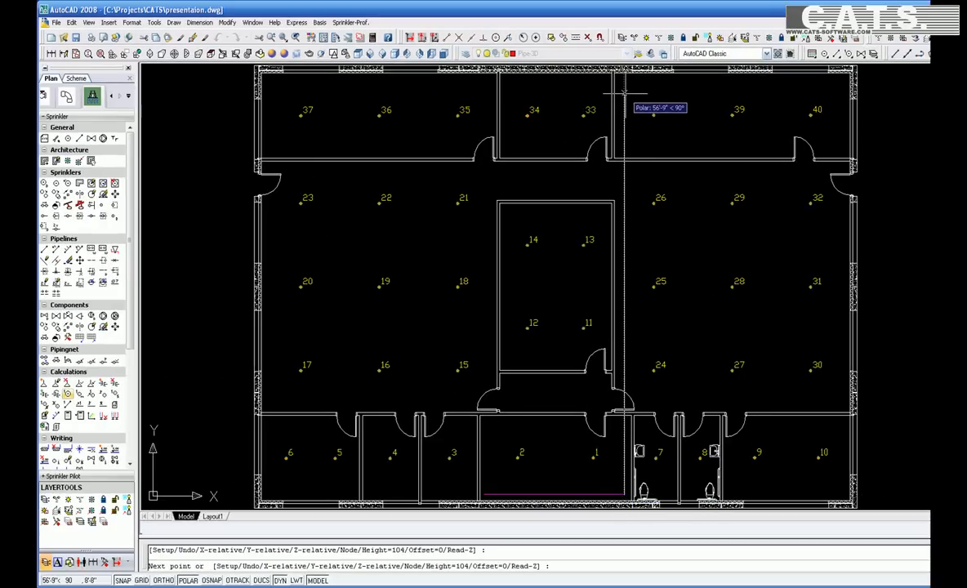
{"action": "left_click", "coordinate": [636, 100]}
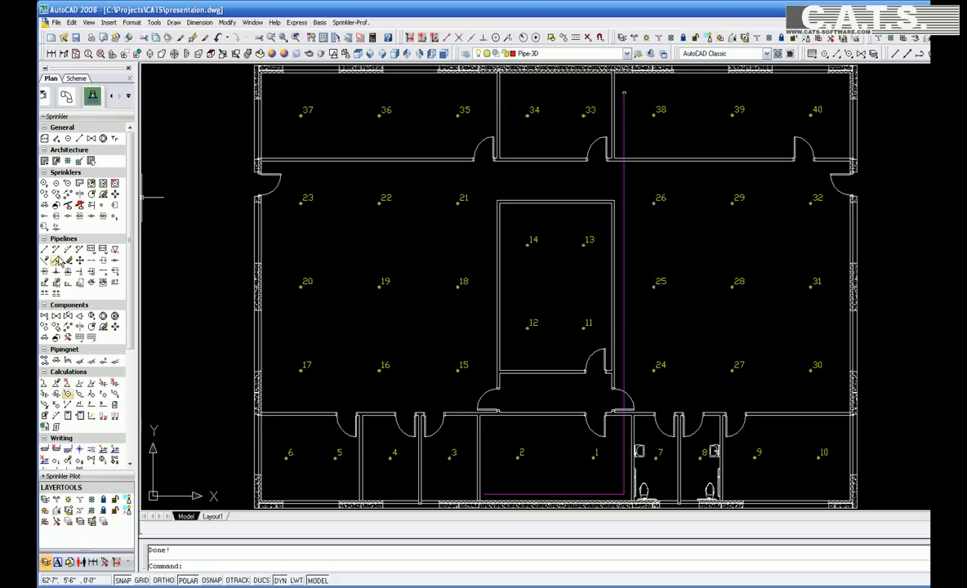
{"action": "left_click", "coordinate": [56, 262]}
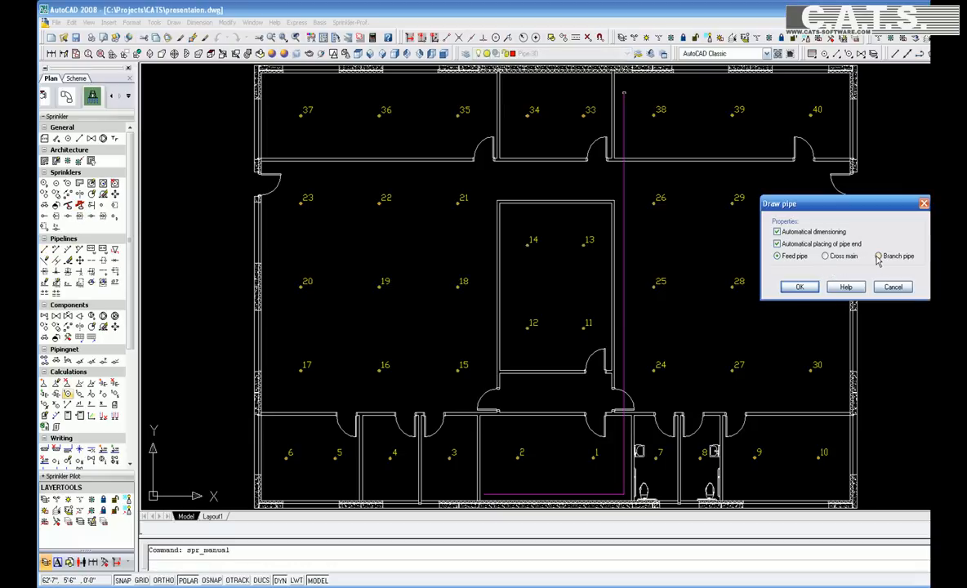
- Draw horizontal cross main pipes between the sprinkler rows, with automatic pipe-end placement turned off
{"action": "left_click", "coordinate": [878, 255]}
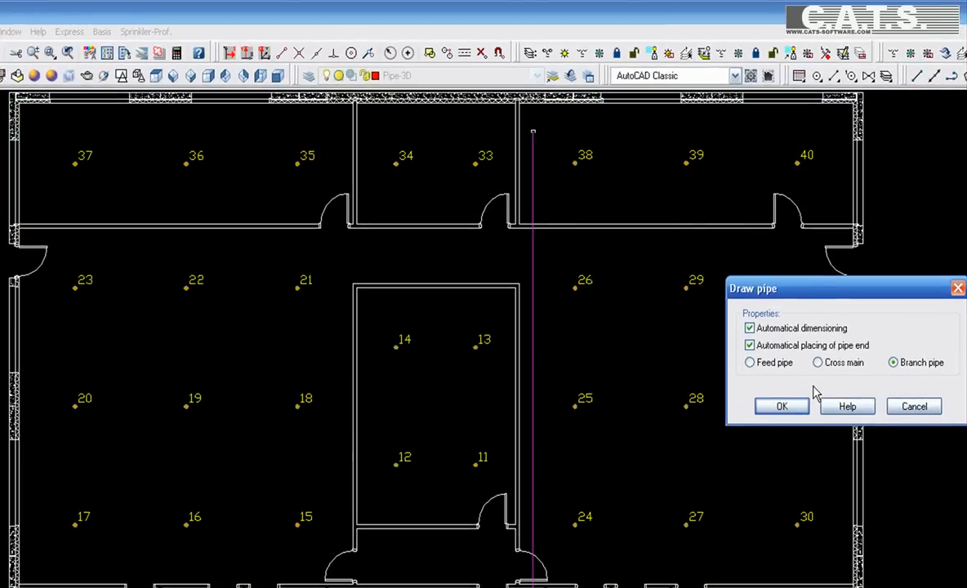
{"action": "left_click", "coordinate": [749, 344]}
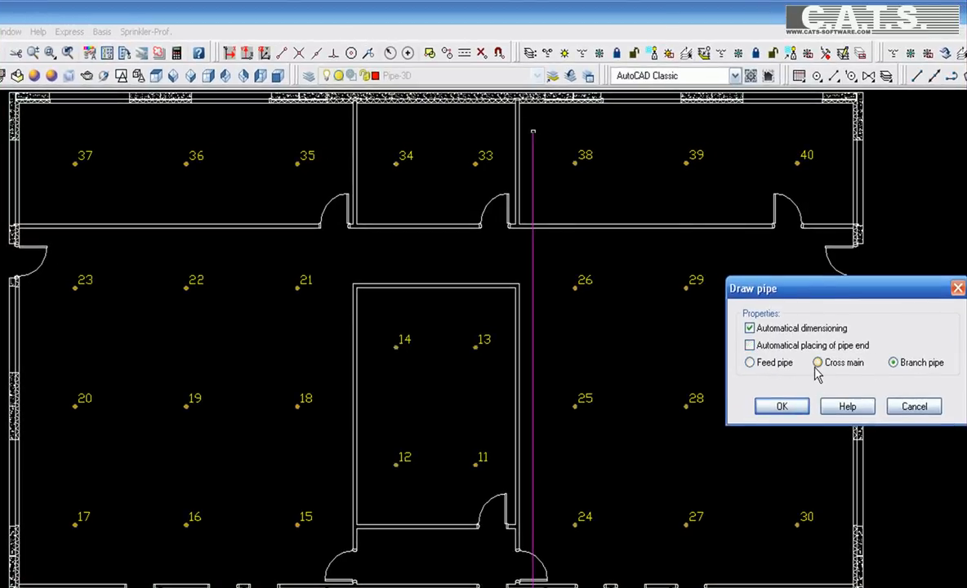
{"action": "left_click", "coordinate": [818, 361]}
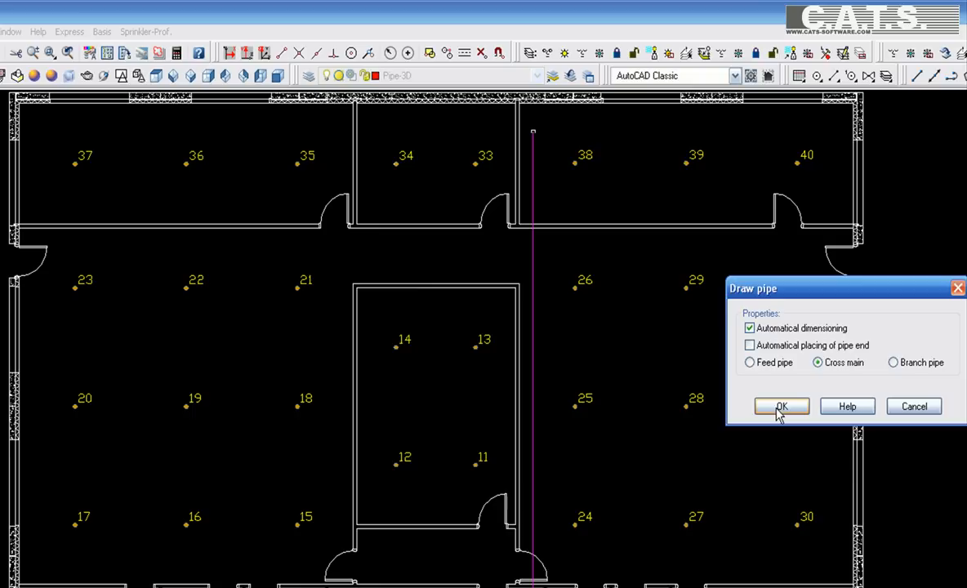
{"action": "left_click", "coordinate": [781, 405]}
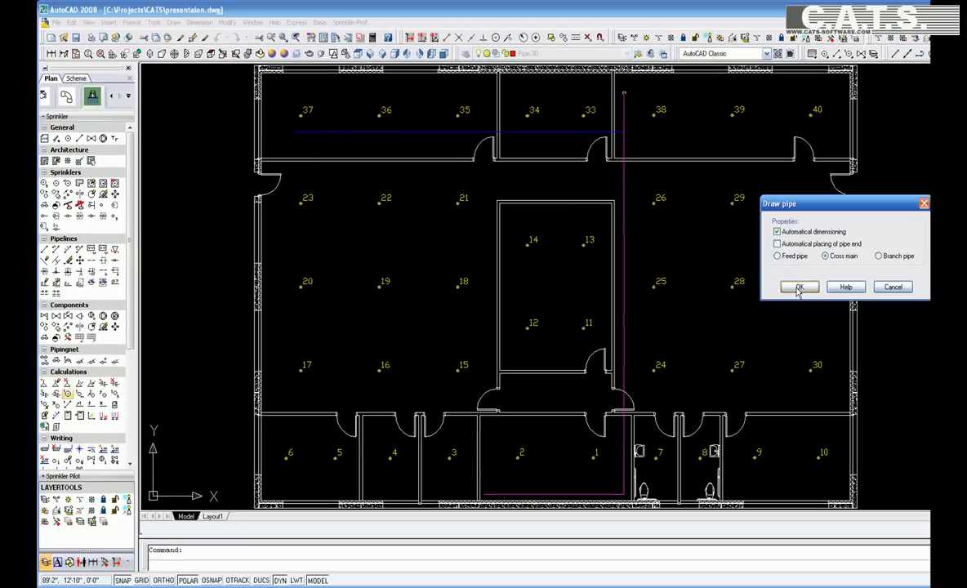
{"action": "left_click", "coordinate": [799, 286]}
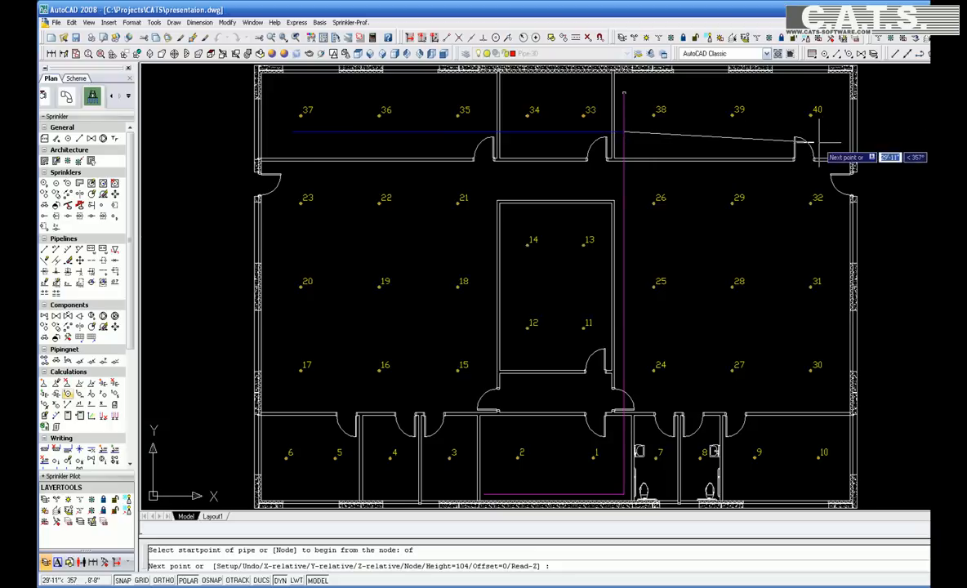
{"action": "right_click", "coordinate": [817, 151]}
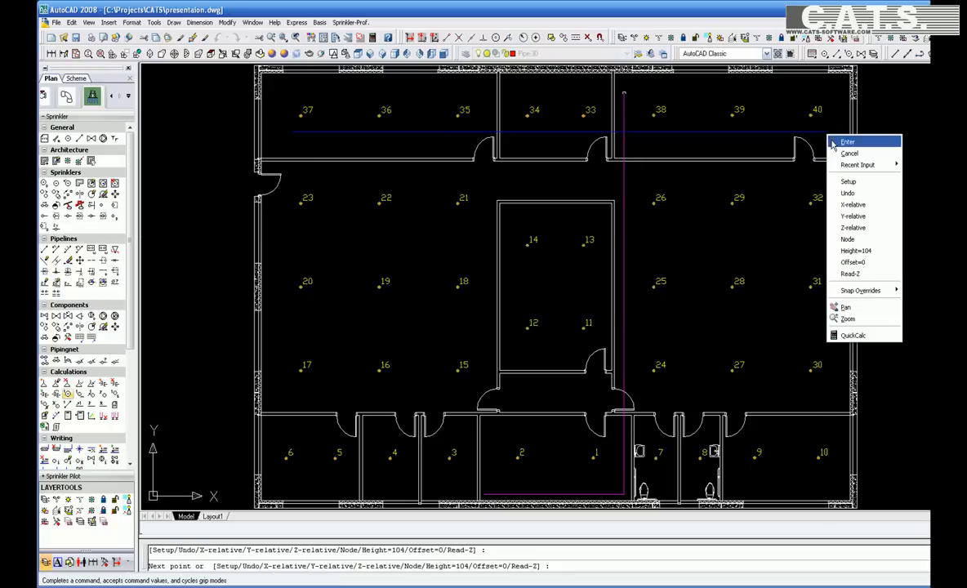
{"action": "left_click", "coordinate": [848, 141]}
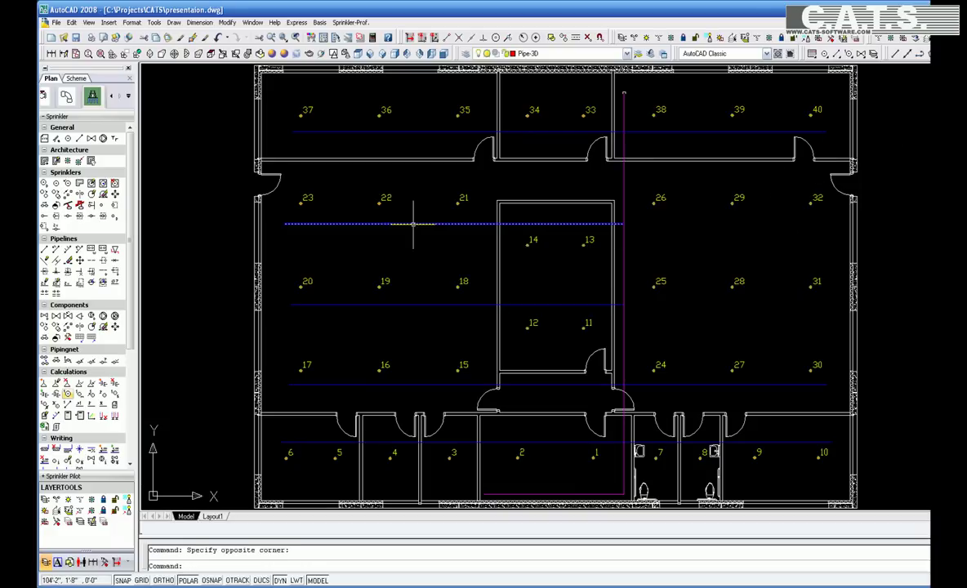
{"action": "mouse_move", "coordinate": [67, 206]}
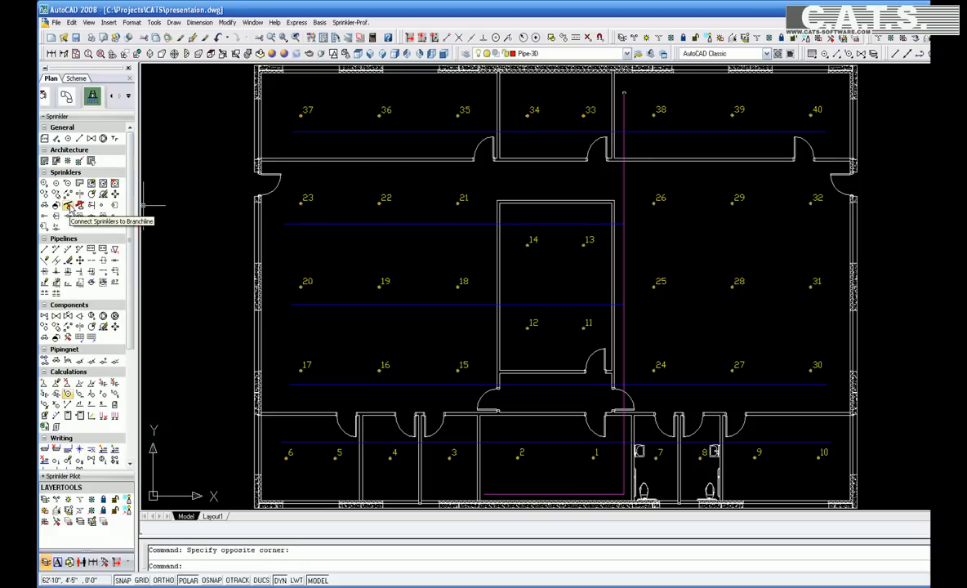
- Connect sprinklers 33–40, 21–23, 13 and 14 to branch pipes using V20-40, z1 = 12
{"action": "left_click", "coordinate": [67, 205]}
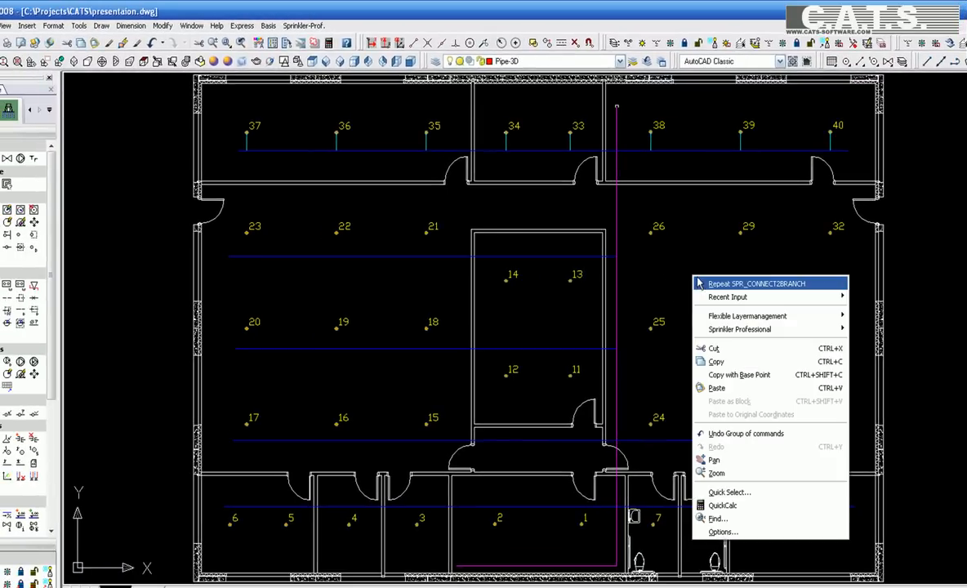
{"action": "left_click", "coordinate": [755, 284]}
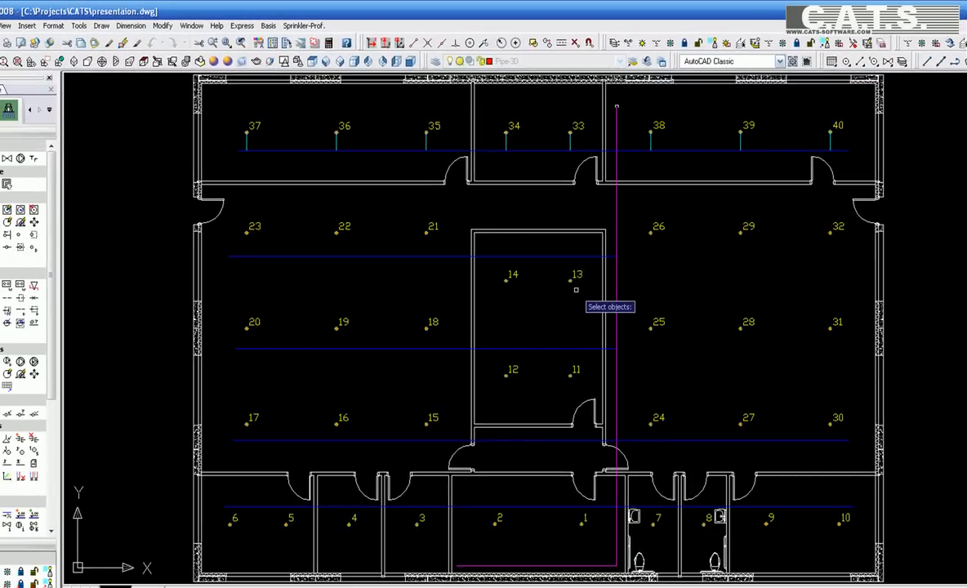
{"action": "mouse_move", "coordinate": [235, 212]}
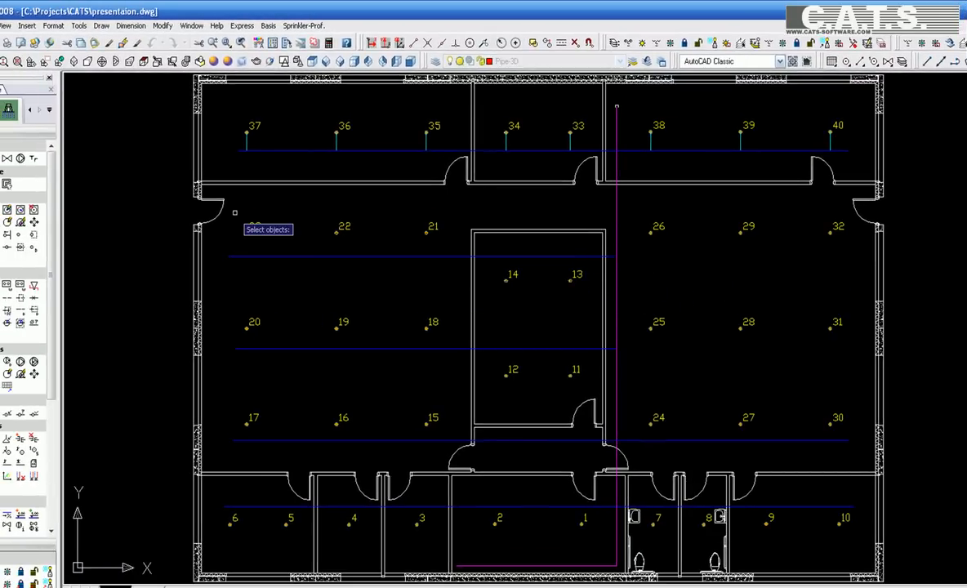
{"action": "left_click", "coordinate": [251, 257]}
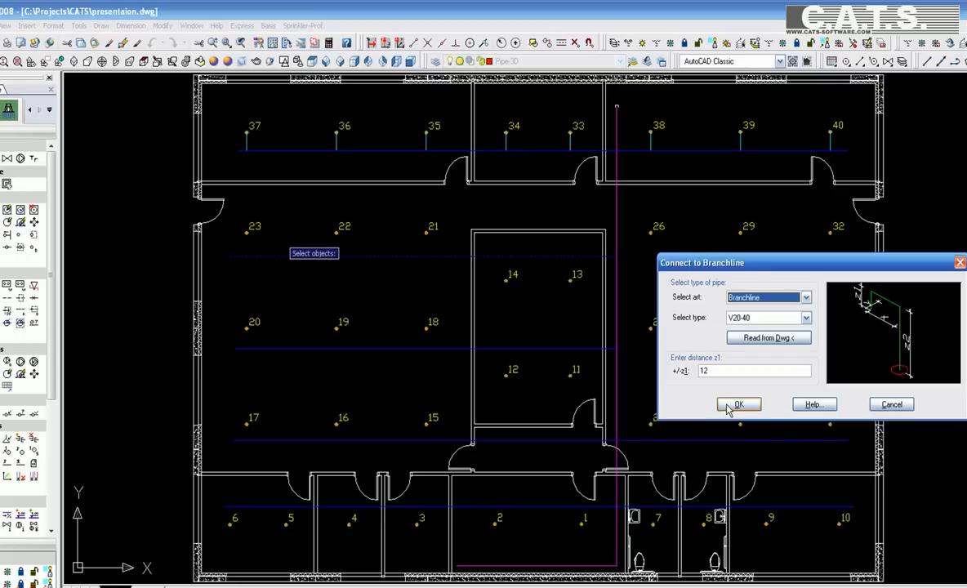
{"action": "left_click", "coordinate": [738, 405]}
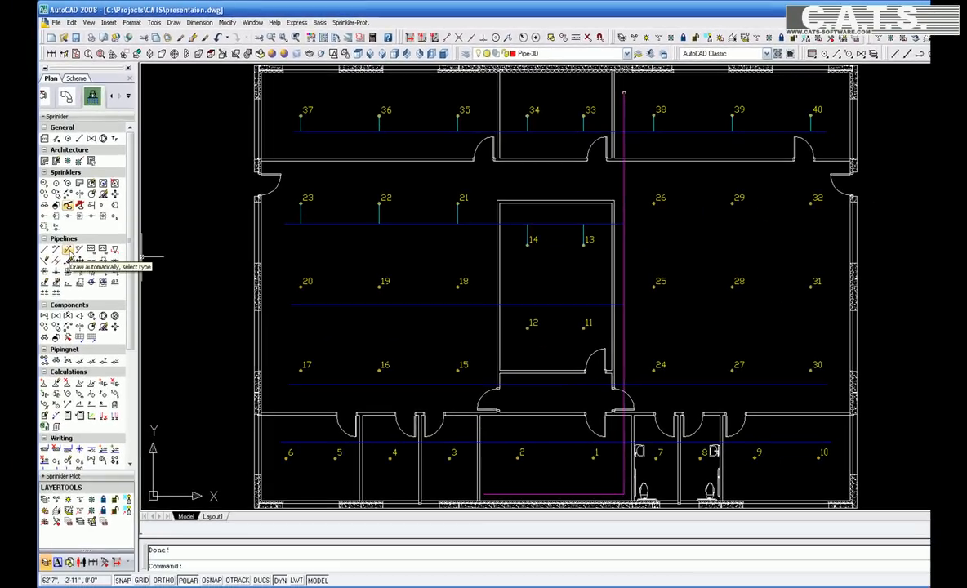
- Automatically draw sized vertical branch pipes from the cross mains using Connection 3
{"action": "left_click", "coordinate": [67, 249]}
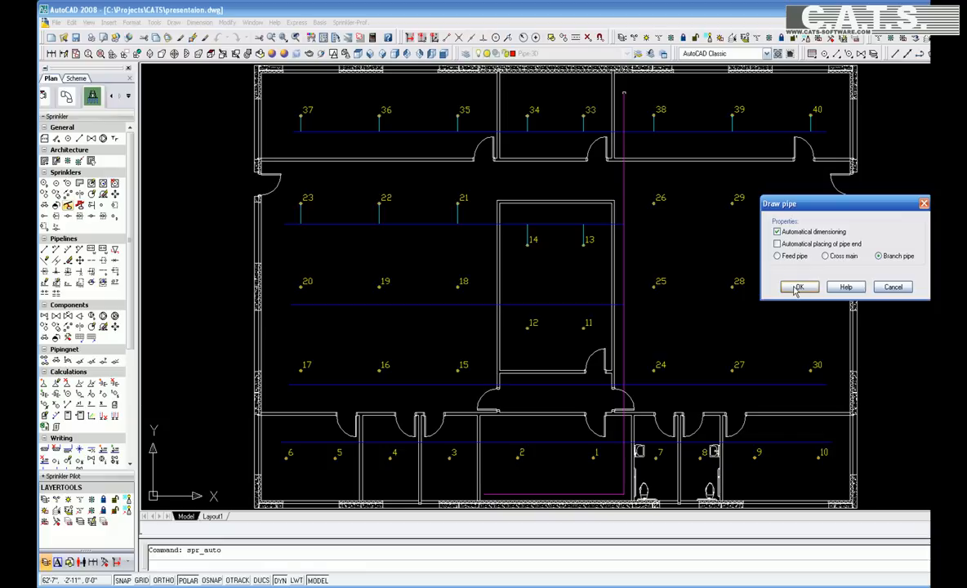
{"action": "left_click", "coordinate": [798, 287]}
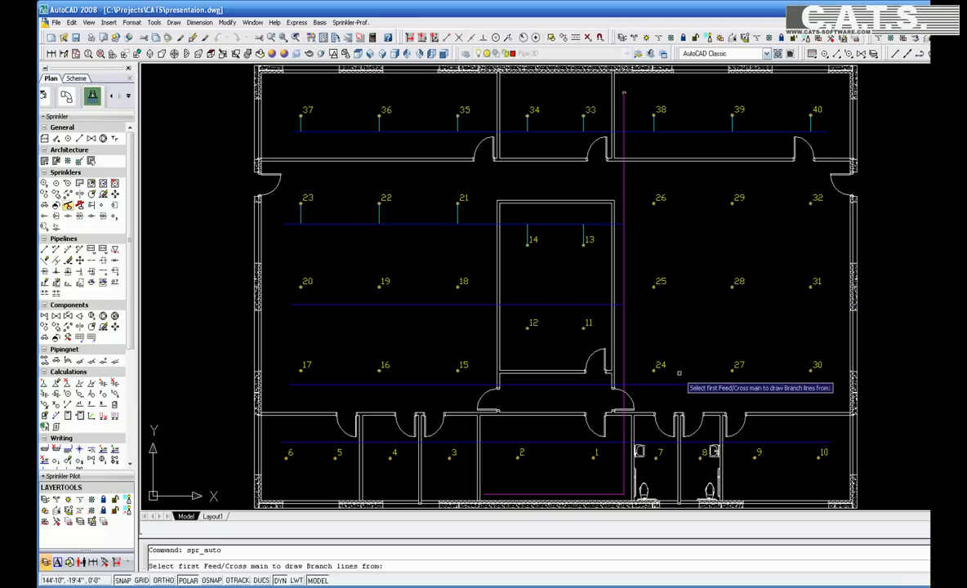
{"action": "left_click", "coordinate": [679, 384]}
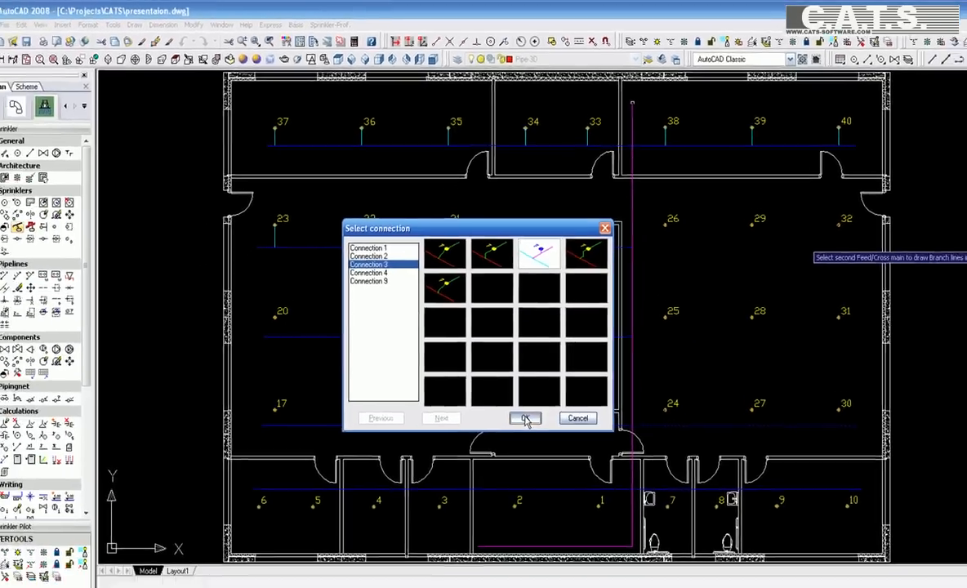
{"action": "left_click", "coordinate": [524, 418]}
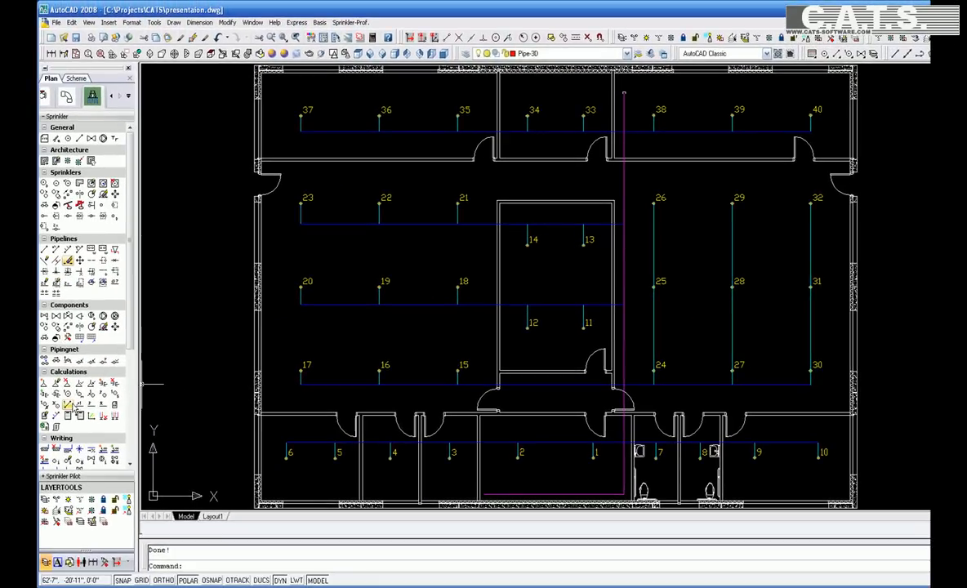
{"action": "left_click", "coordinate": [68, 406]}
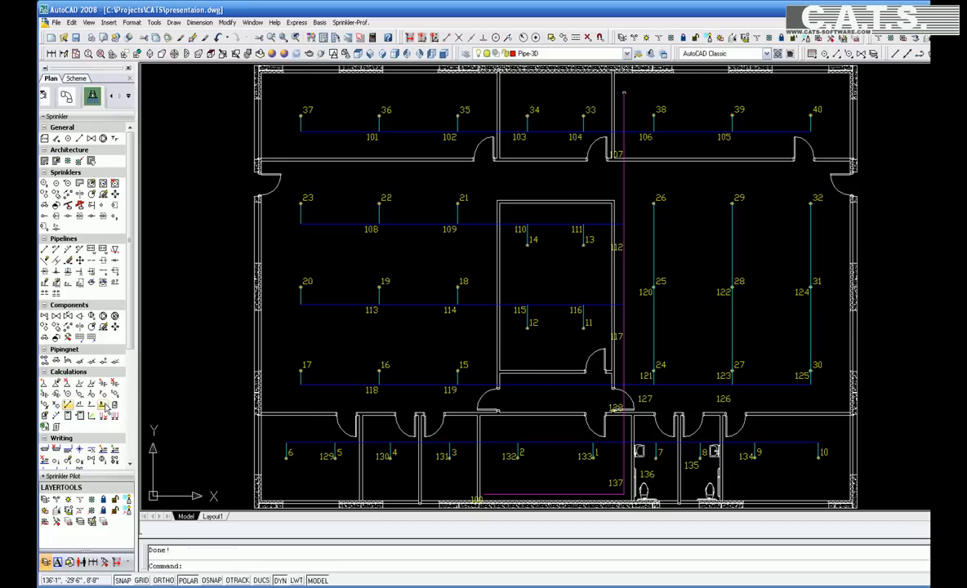
- Start defining remote area OPA1 covering all 40 sprinklers under High Hazard class
{"action": "left_click", "coordinate": [114, 405]}
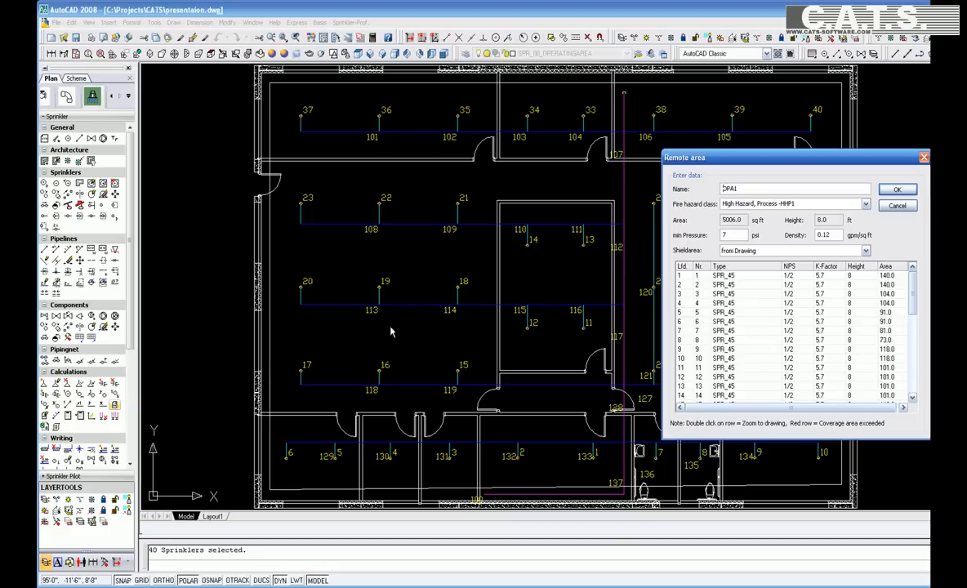
{"action": "mouse_move", "coordinate": [897, 188]}
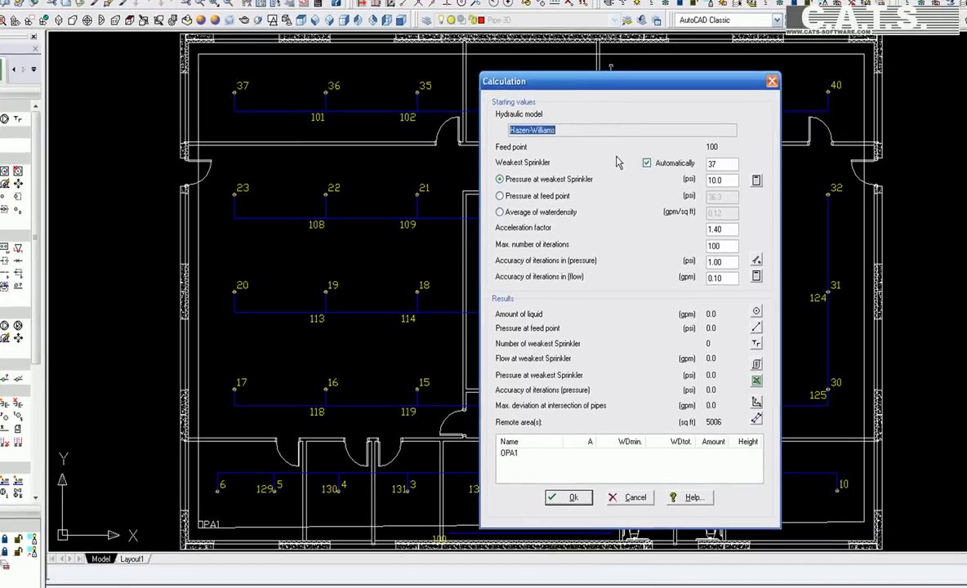
{"action": "mouse_move", "coordinate": [743, 221]}
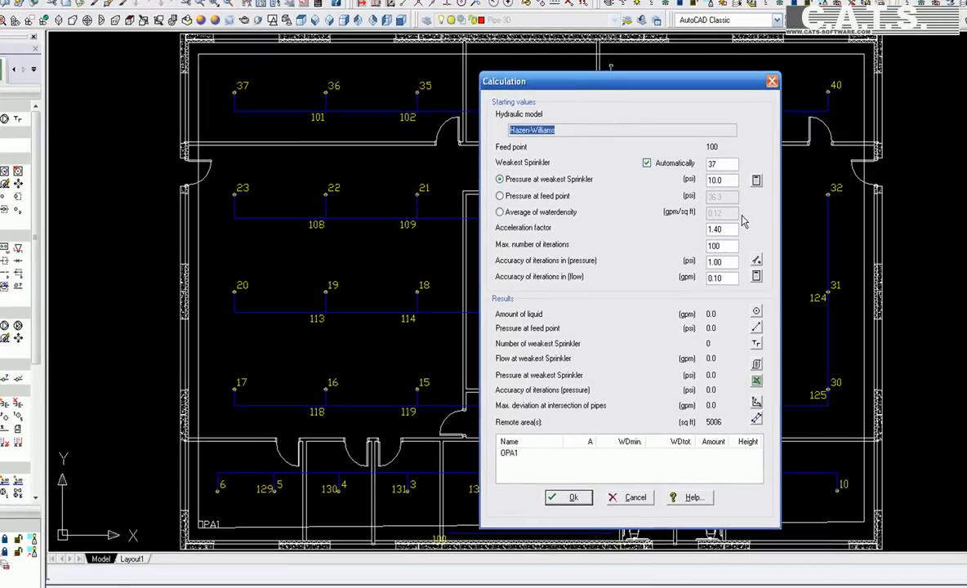
- Run the hydraulic calculation at 10 psi weakest-sprinkler pressure with automatic pipe sizing
{"action": "left_click", "coordinate": [756, 180]}
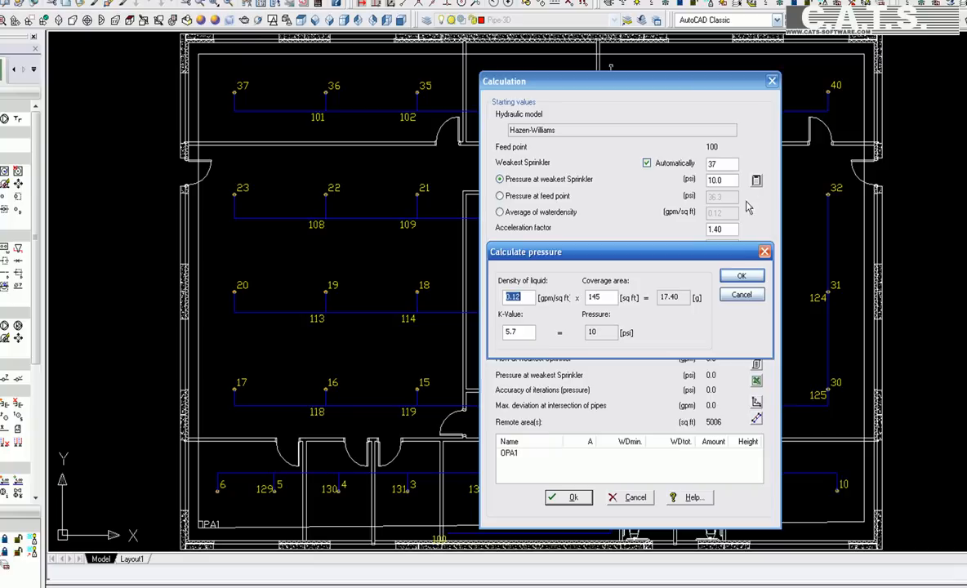
{"action": "left_click", "coordinate": [742, 275]}
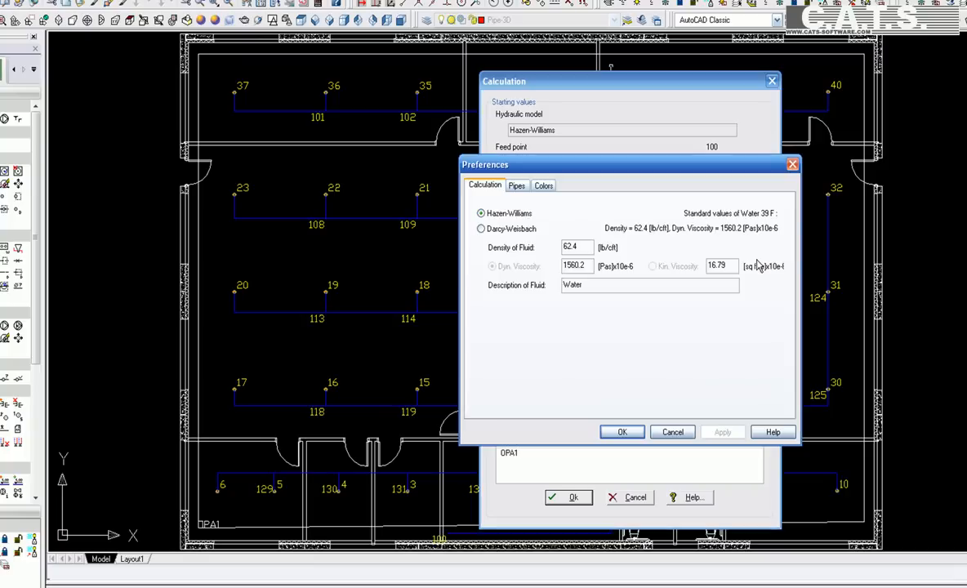
{"action": "left_click", "coordinate": [516, 184]}
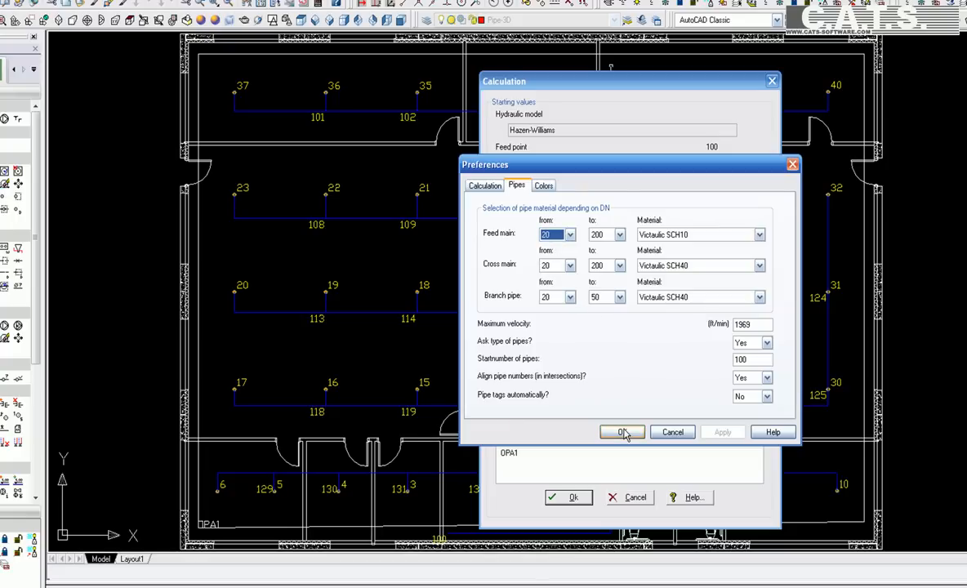
{"action": "left_click", "coordinate": [622, 432]}
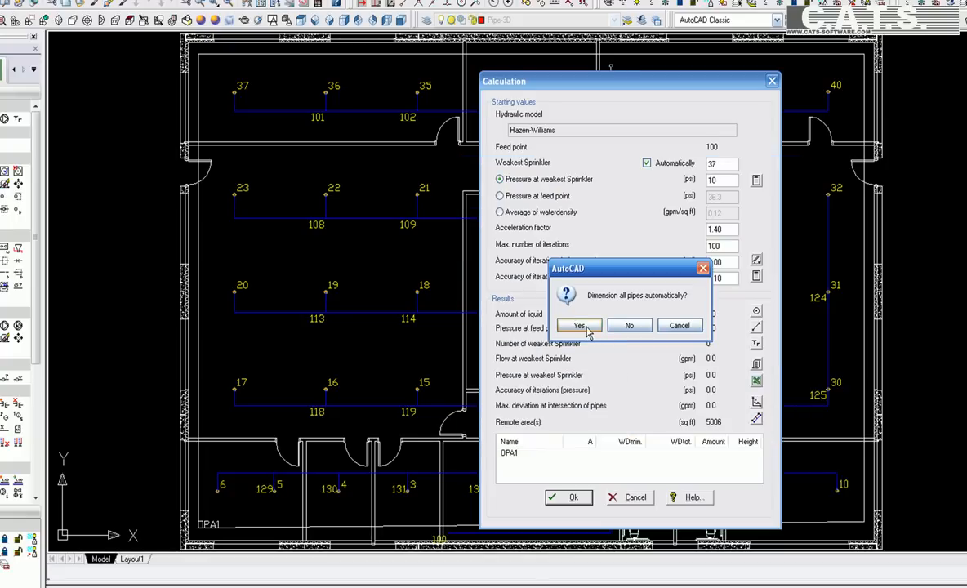
{"action": "left_click", "coordinate": [579, 325]}
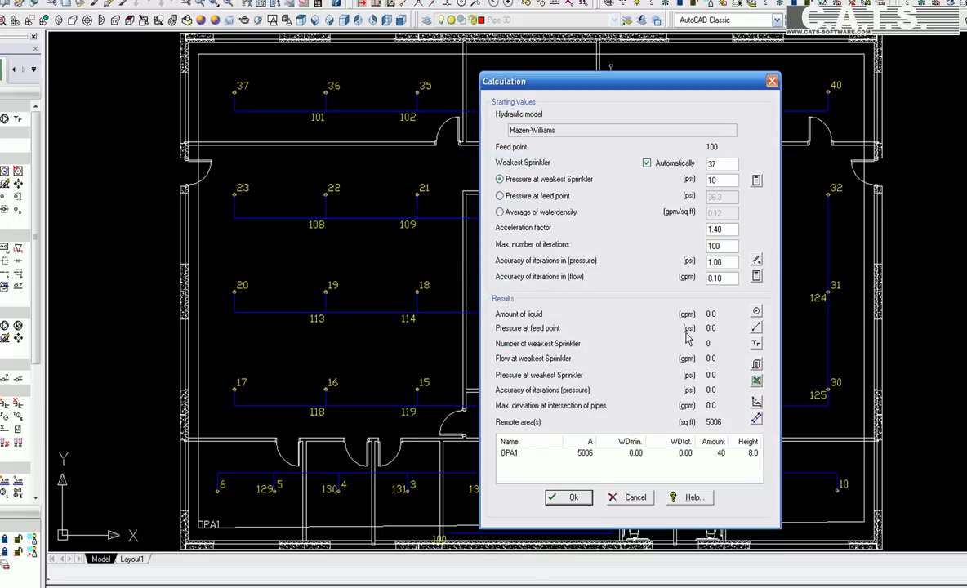
{"action": "left_click", "coordinate": [574, 496]}
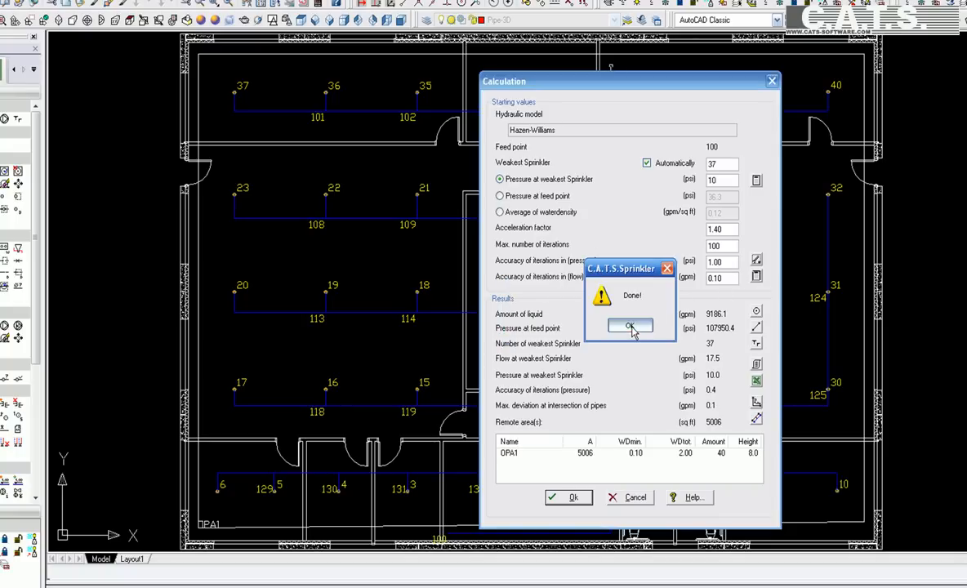
- Close the sprinkler and piping-net result tables, then scroll the 77-section fittings list
{"action": "left_click", "coordinate": [630, 325]}
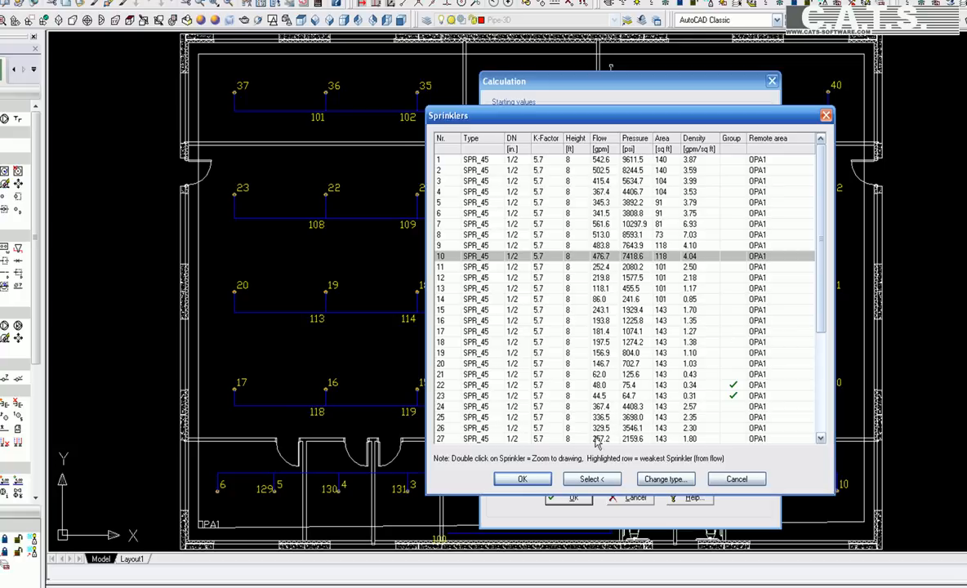
{"action": "left_click", "coordinate": [523, 478]}
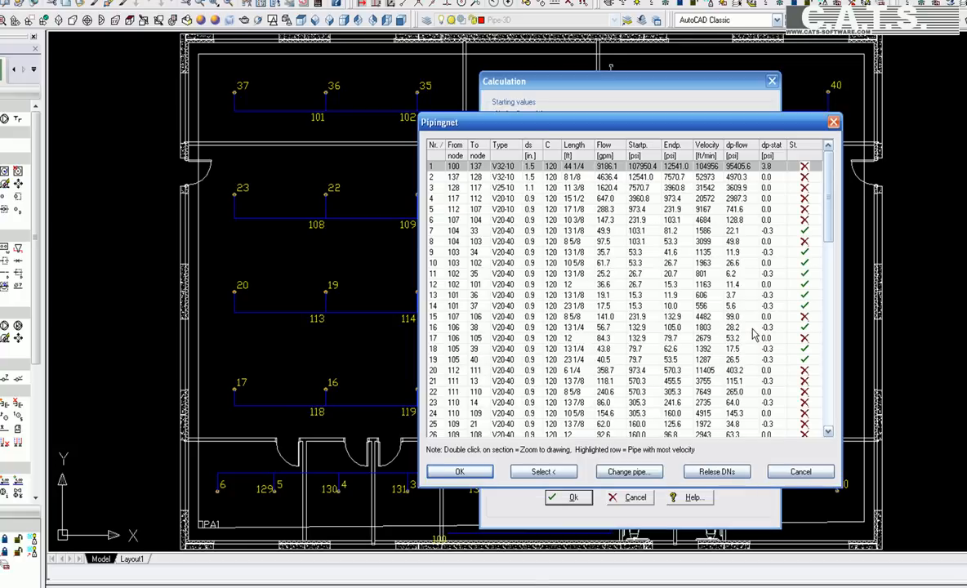
{"action": "left_click", "coordinate": [459, 472]}
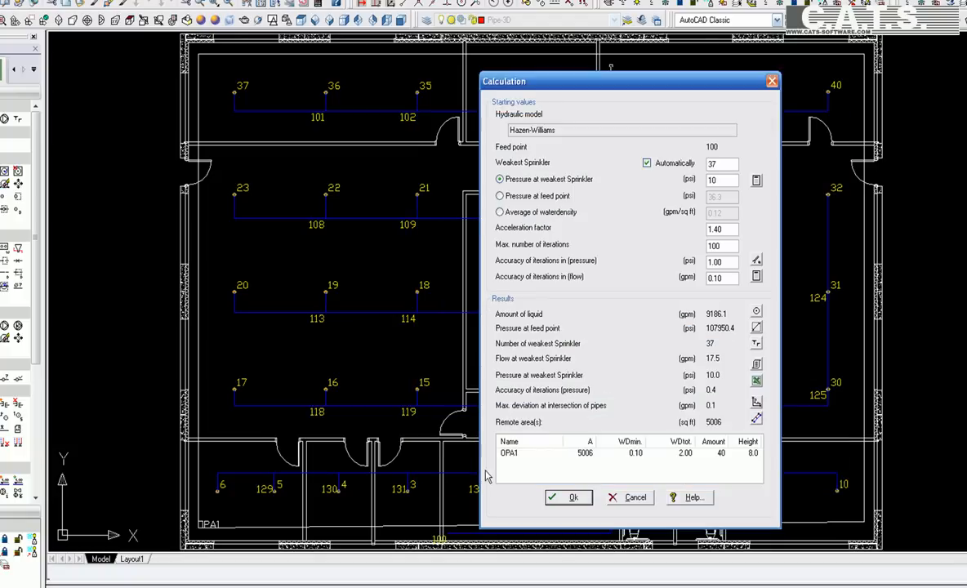
{"action": "mouse_move", "coordinate": [756, 344]}
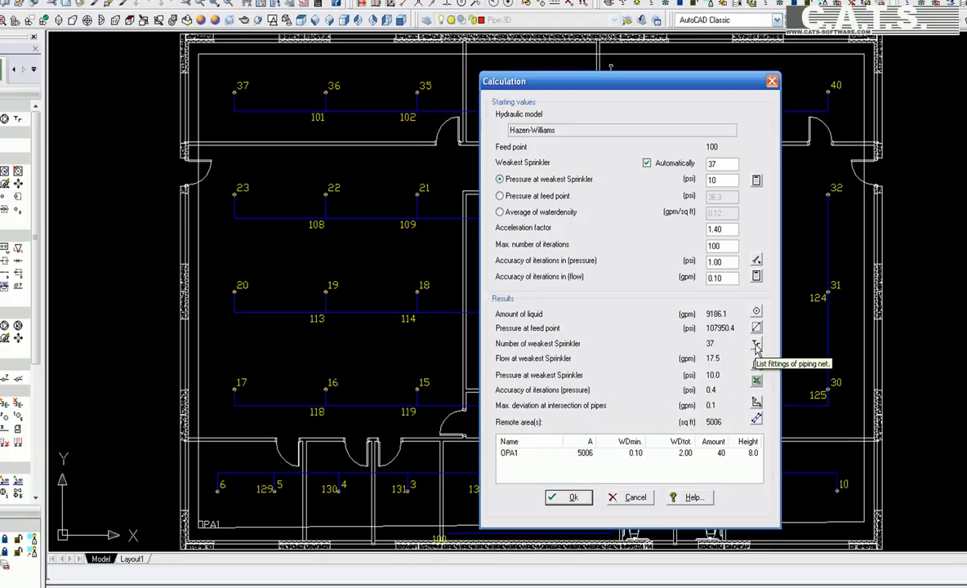
{"action": "left_click", "coordinate": [755, 343]}
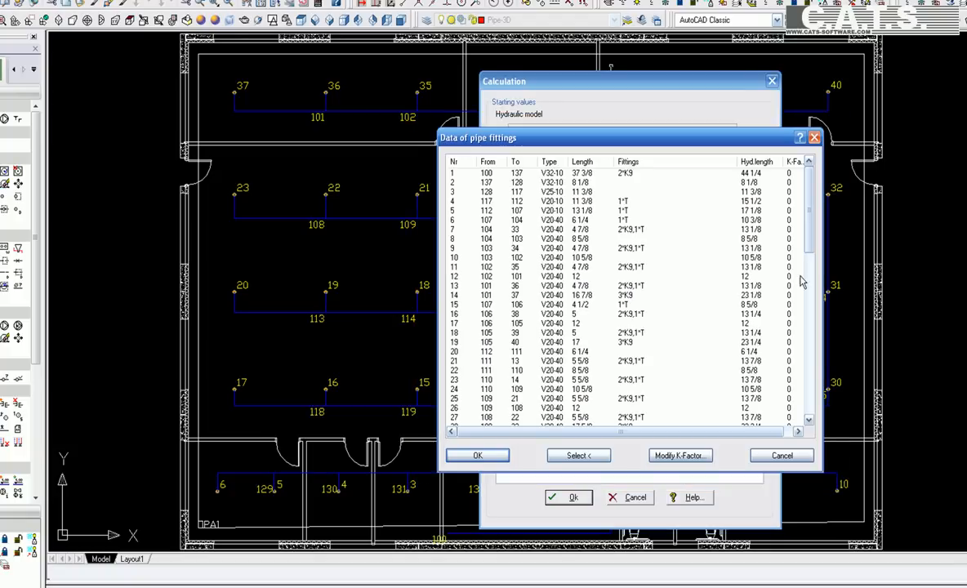
{"action": "scroll", "scroll_direction": "down", "scroll_amount": 3}
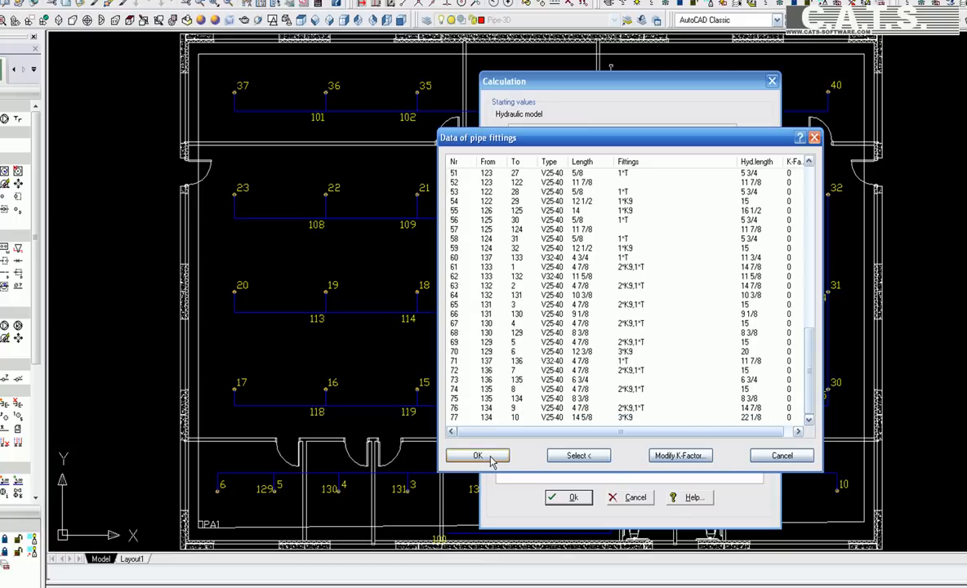
- Close the fittings list and write each pipe's flow and velocity onto the drawing
{"action": "left_click", "coordinate": [477, 456]}
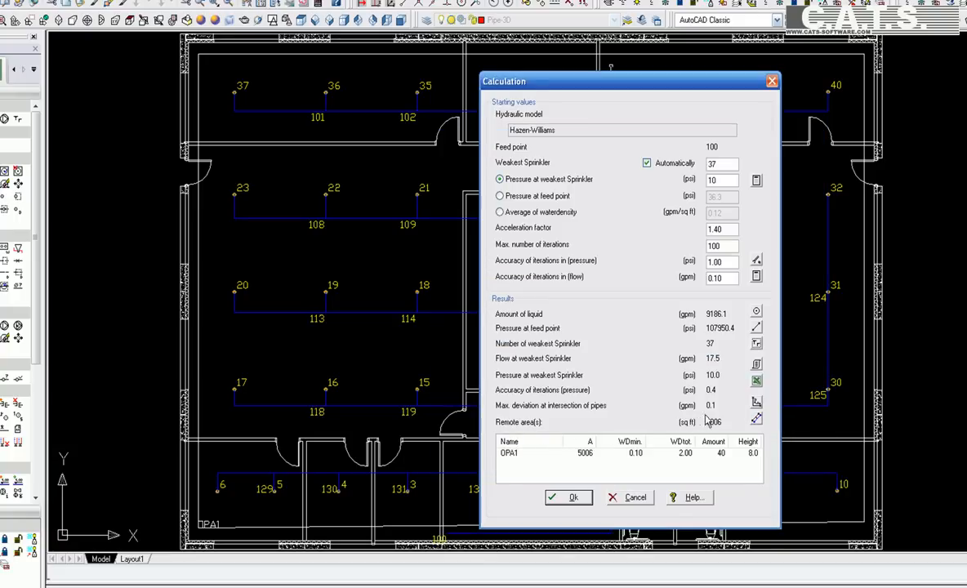
{"action": "mouse_move", "coordinate": [756, 418]}
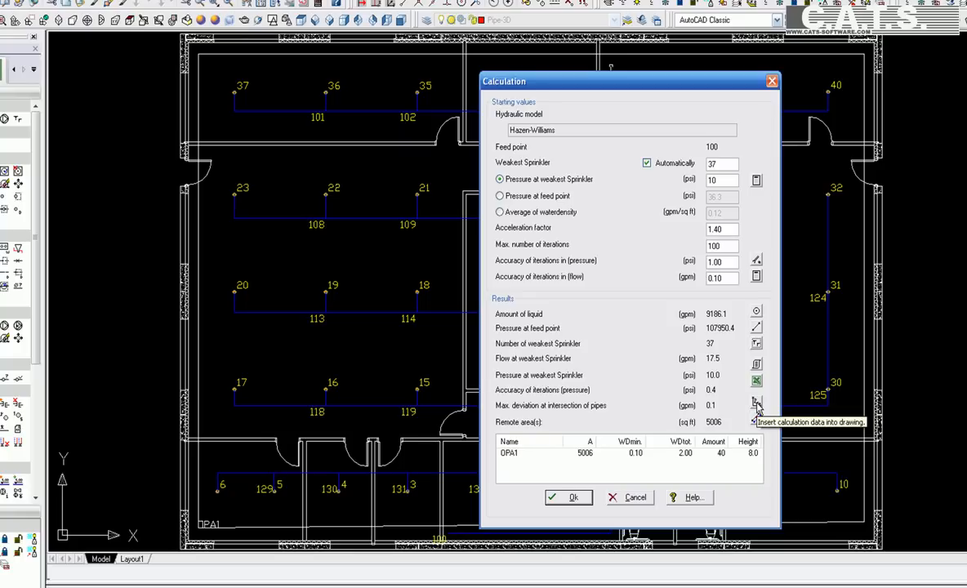
{"action": "mouse_move", "coordinate": [756, 382]}
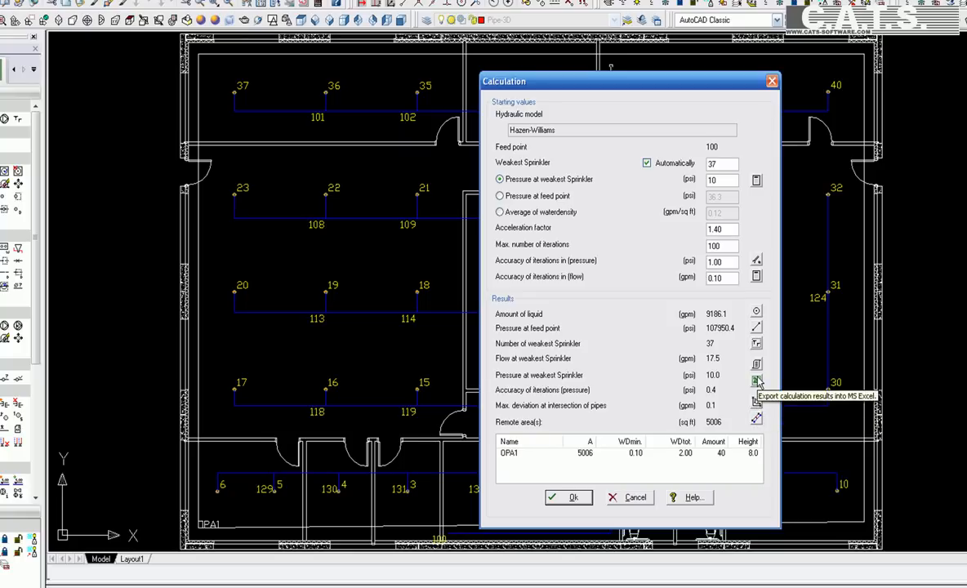
{"action": "mouse_move", "coordinate": [756, 400]}
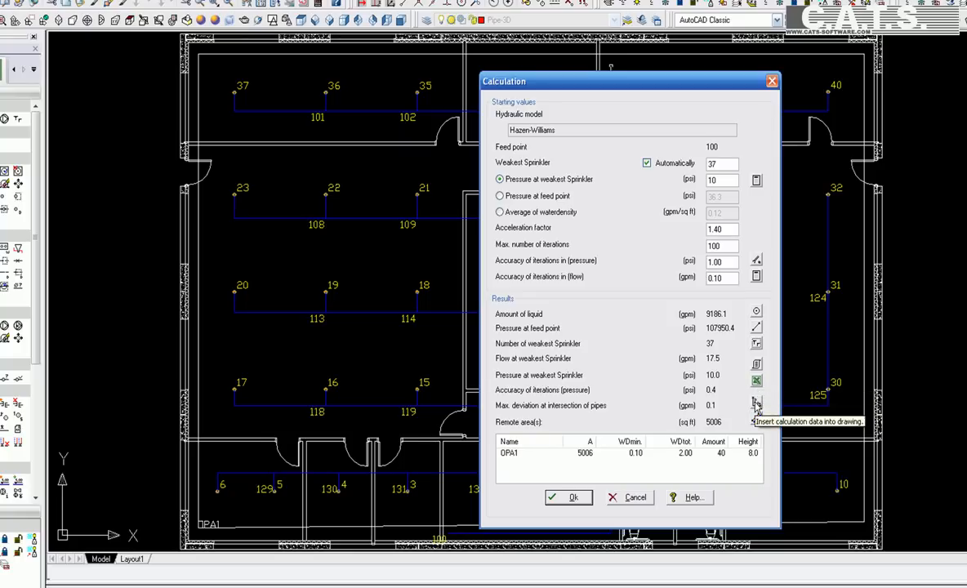
{"action": "left_click", "coordinate": [754, 402]}
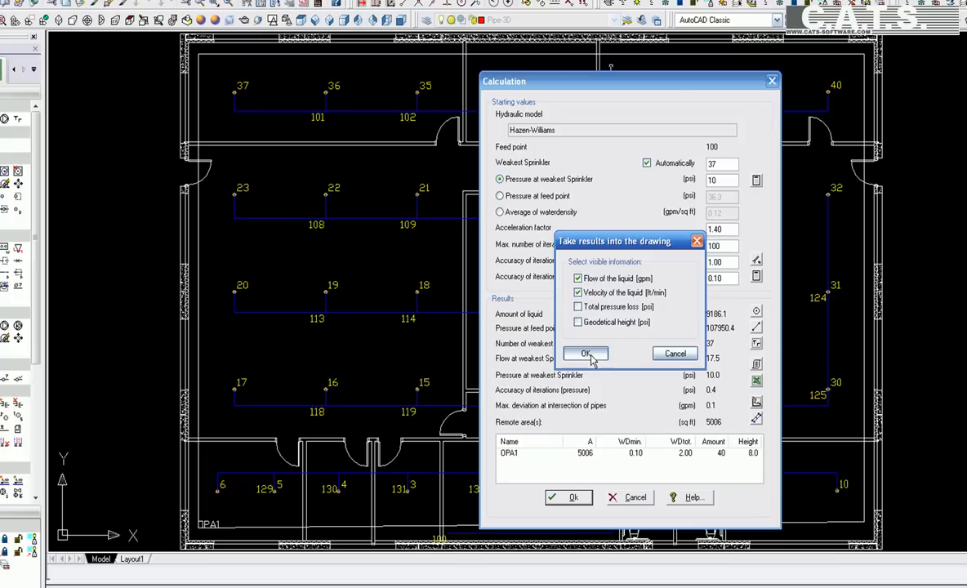
{"action": "left_click", "coordinate": [585, 352]}
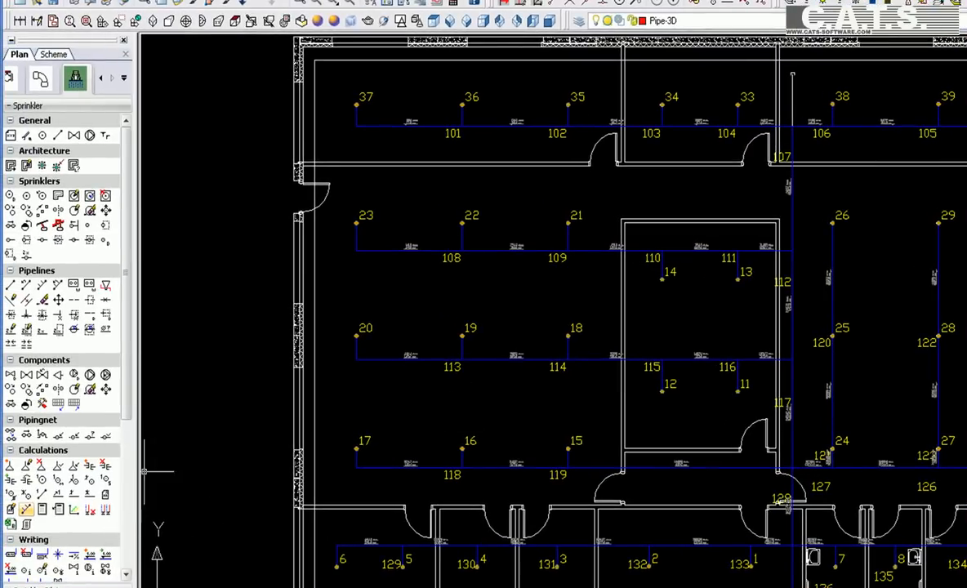
- Tag the pipes of the sprinkler 20-19-18 row with length and DN for a selected area
{"action": "scroll", "scroll_direction": "down", "scroll_amount": 3}
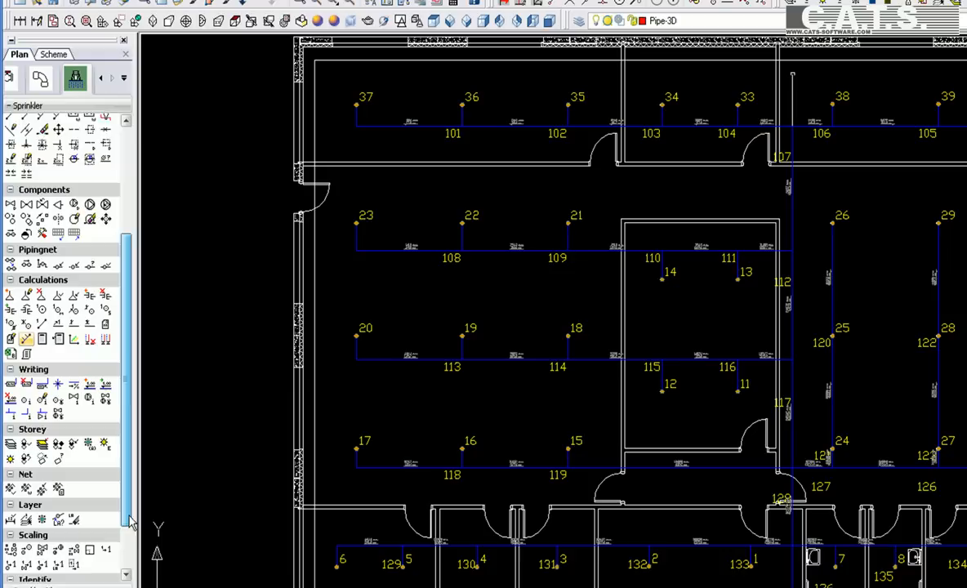
{"action": "scroll", "scroll_direction": "down", "scroll_amount": 3}
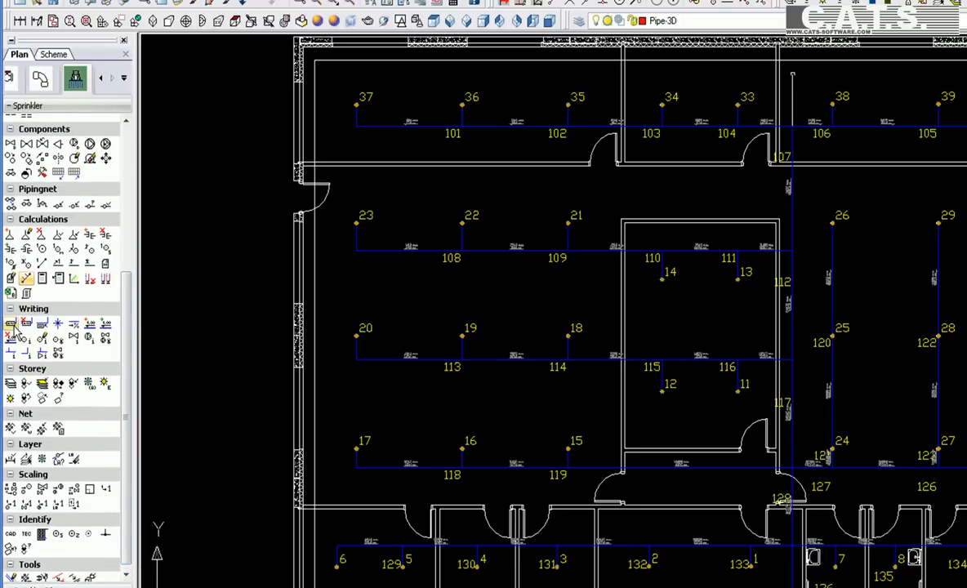
{"action": "left_click", "coordinate": [11, 325]}
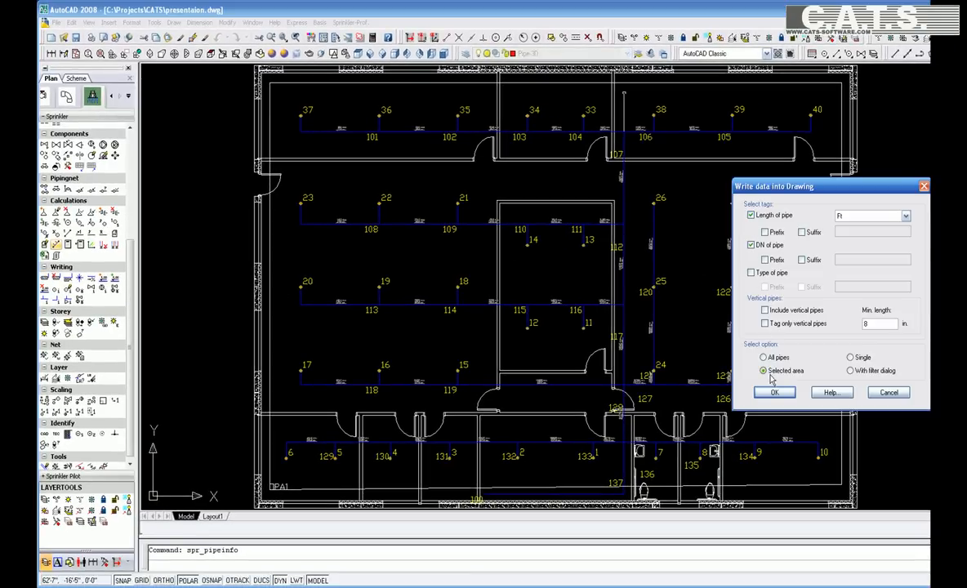
{"action": "left_click", "coordinate": [774, 392]}
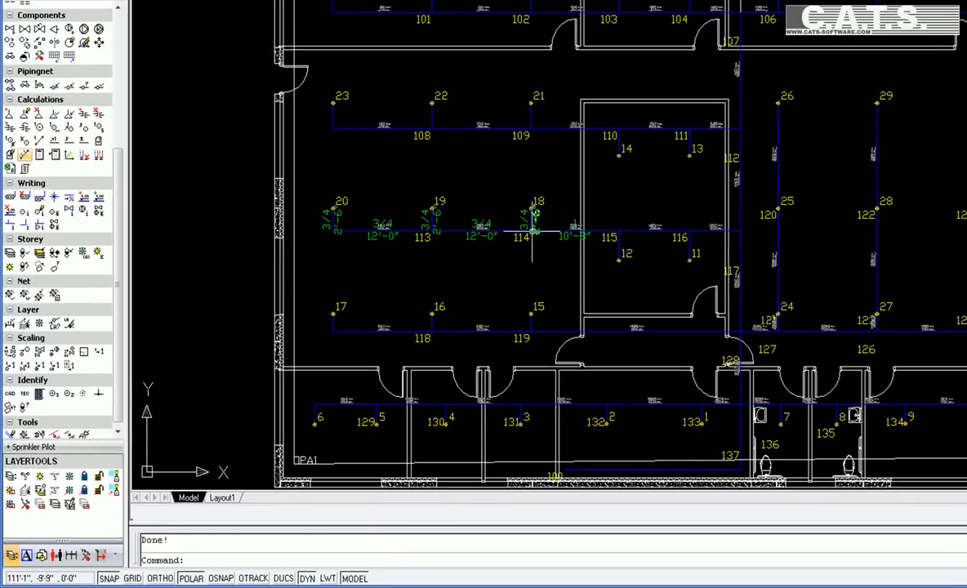
{"action": "mouse_move", "coordinate": [351, 237]}
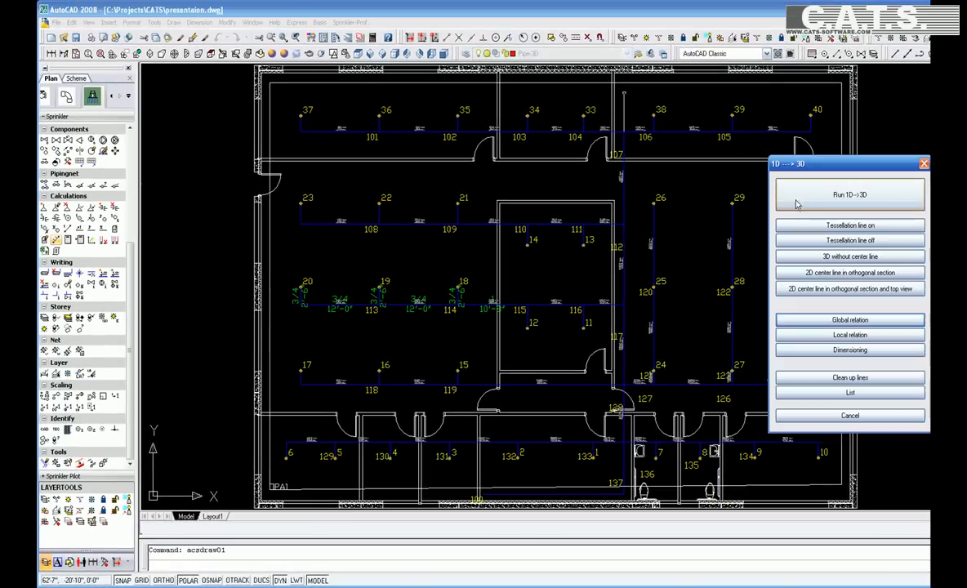
- Run 1D->3D from the feed pipe, keeping the database bend radius, to build the 3D piping
{"action": "left_click", "coordinate": [849, 194]}
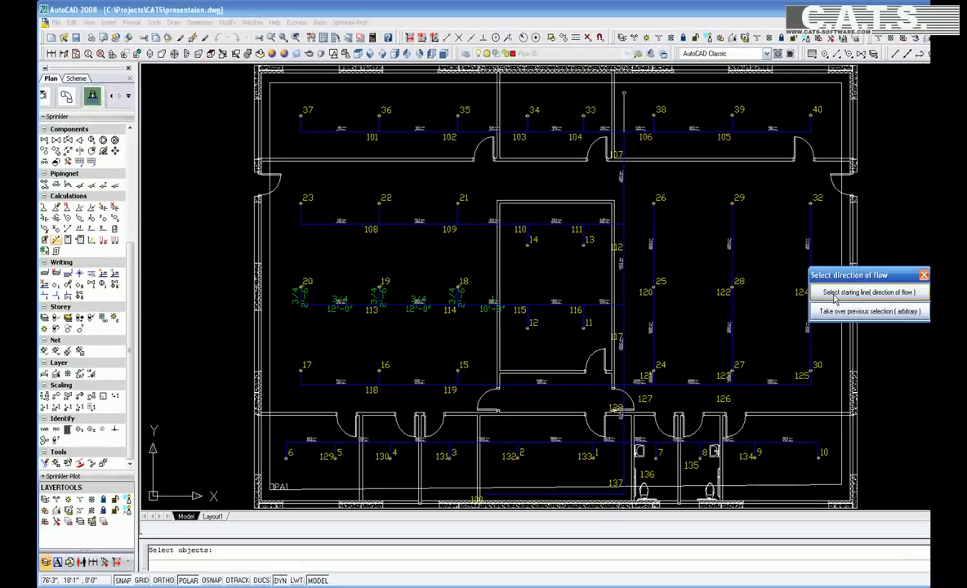
{"action": "left_click", "coordinate": [868, 293]}
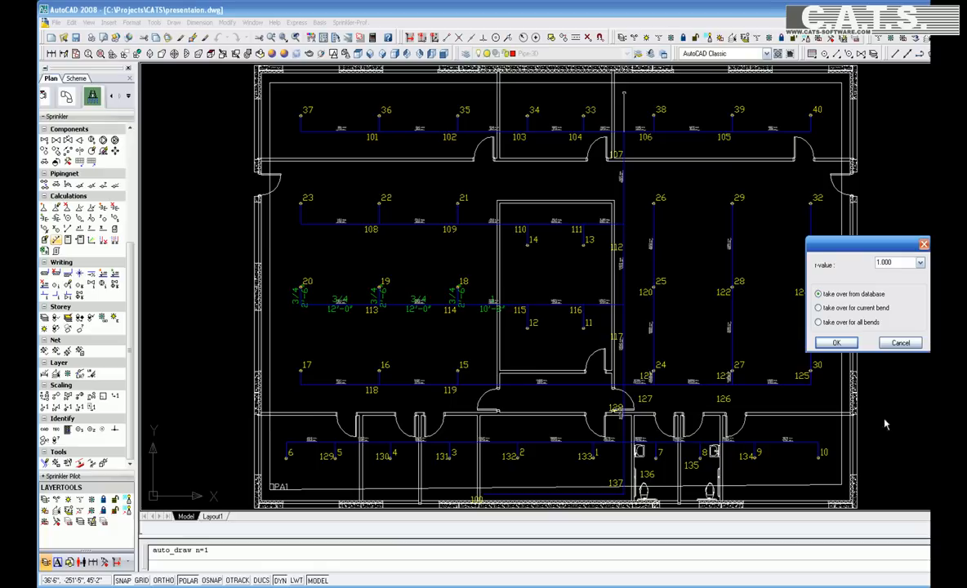
{"action": "left_click", "coordinate": [836, 342]}
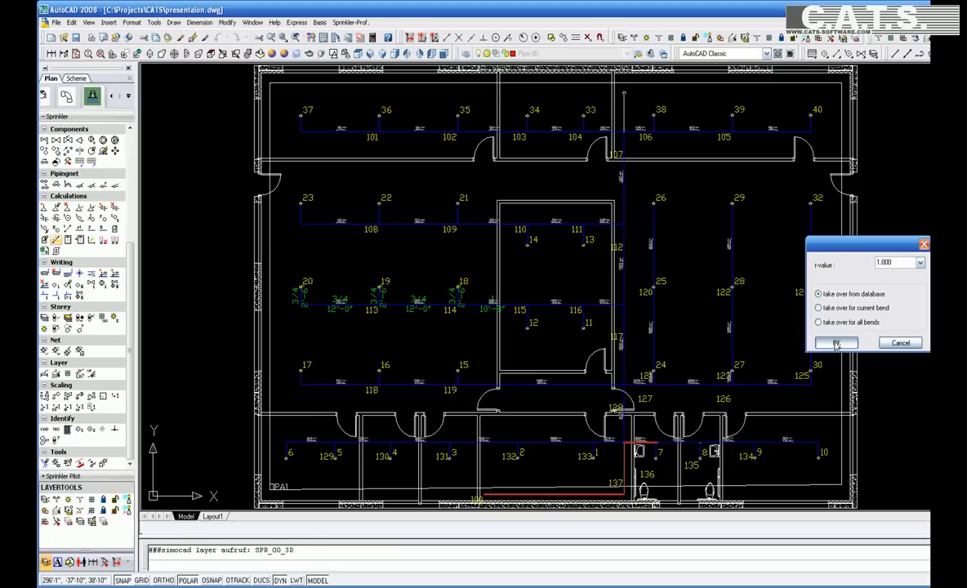
{"action": "left_click", "coordinate": [835, 342]}
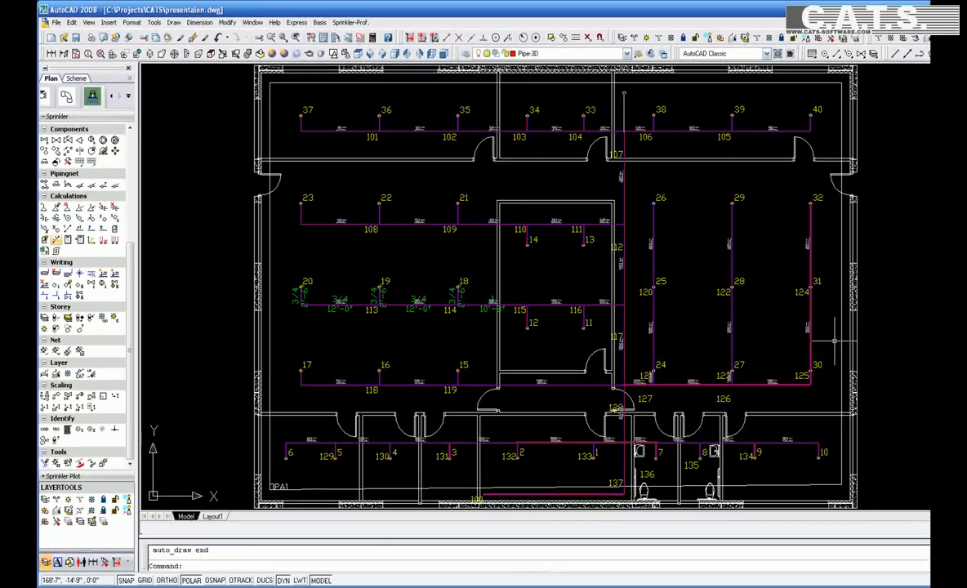
{"action": "mouse_move", "coordinate": [447, 157]}
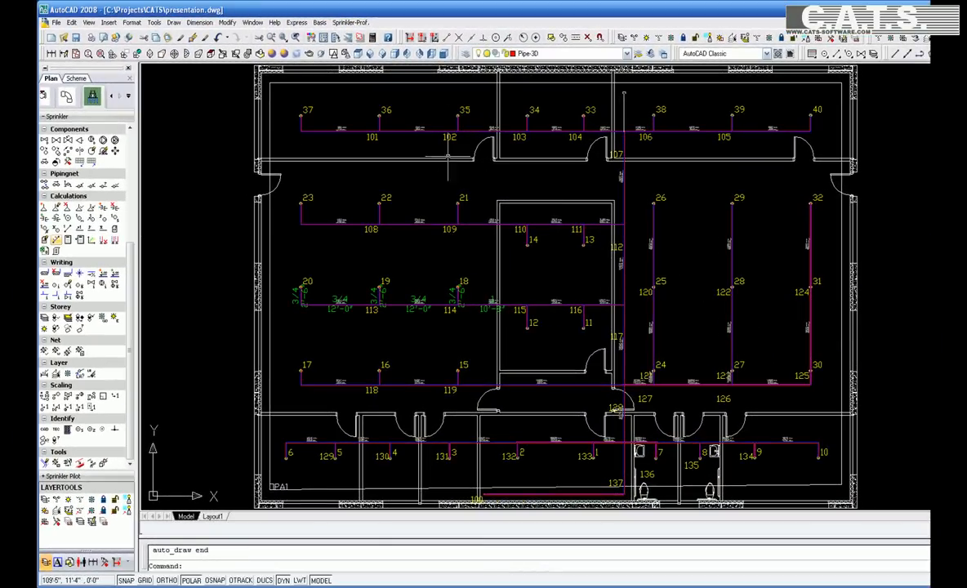